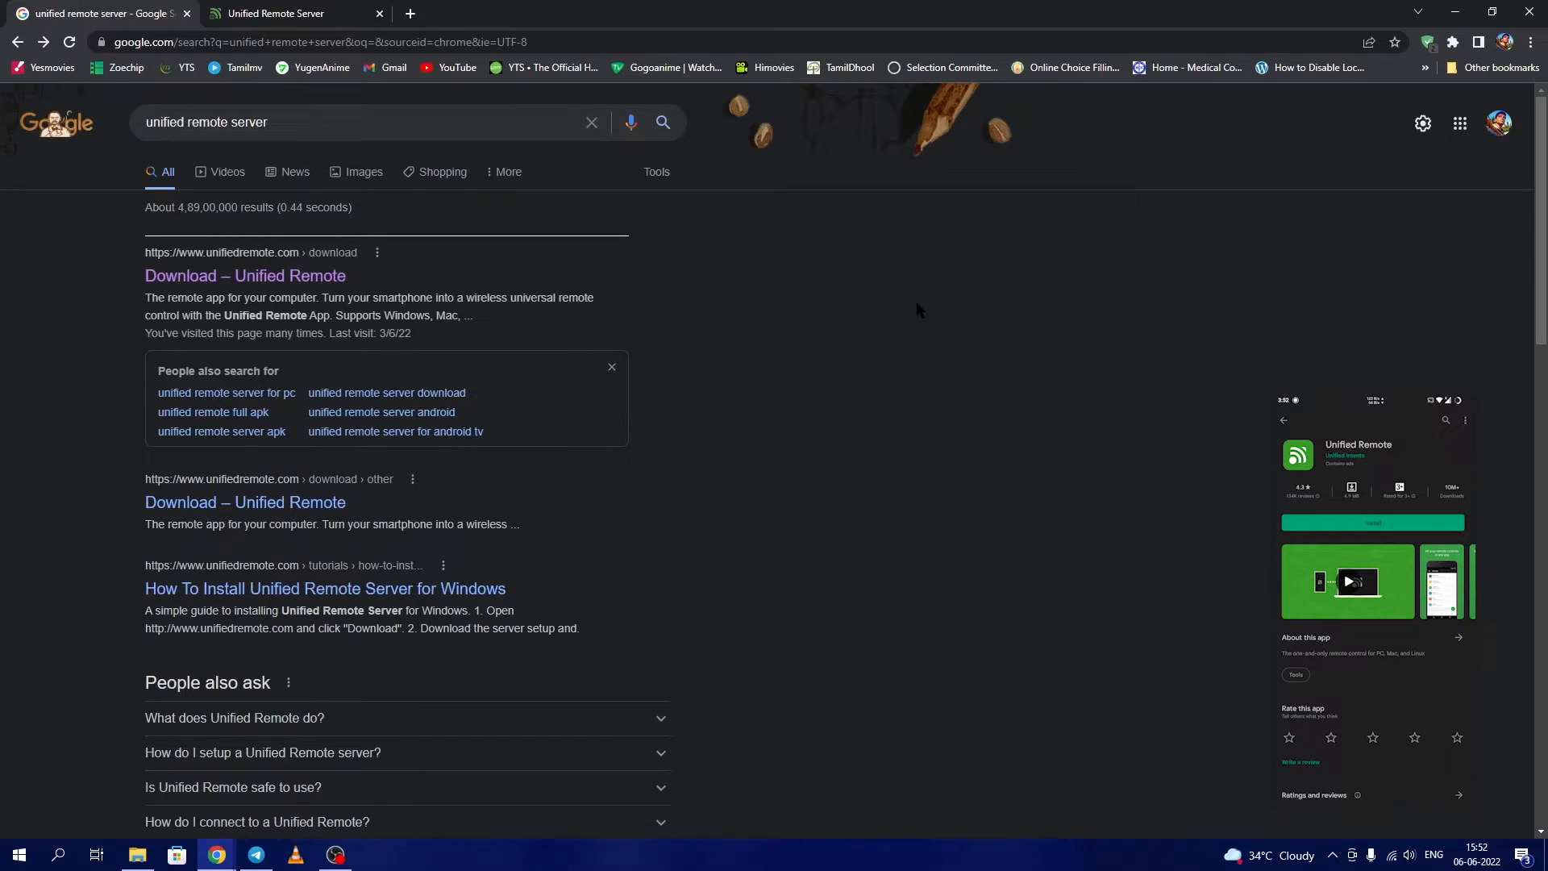
pyautogui.moveTo(321, 315)
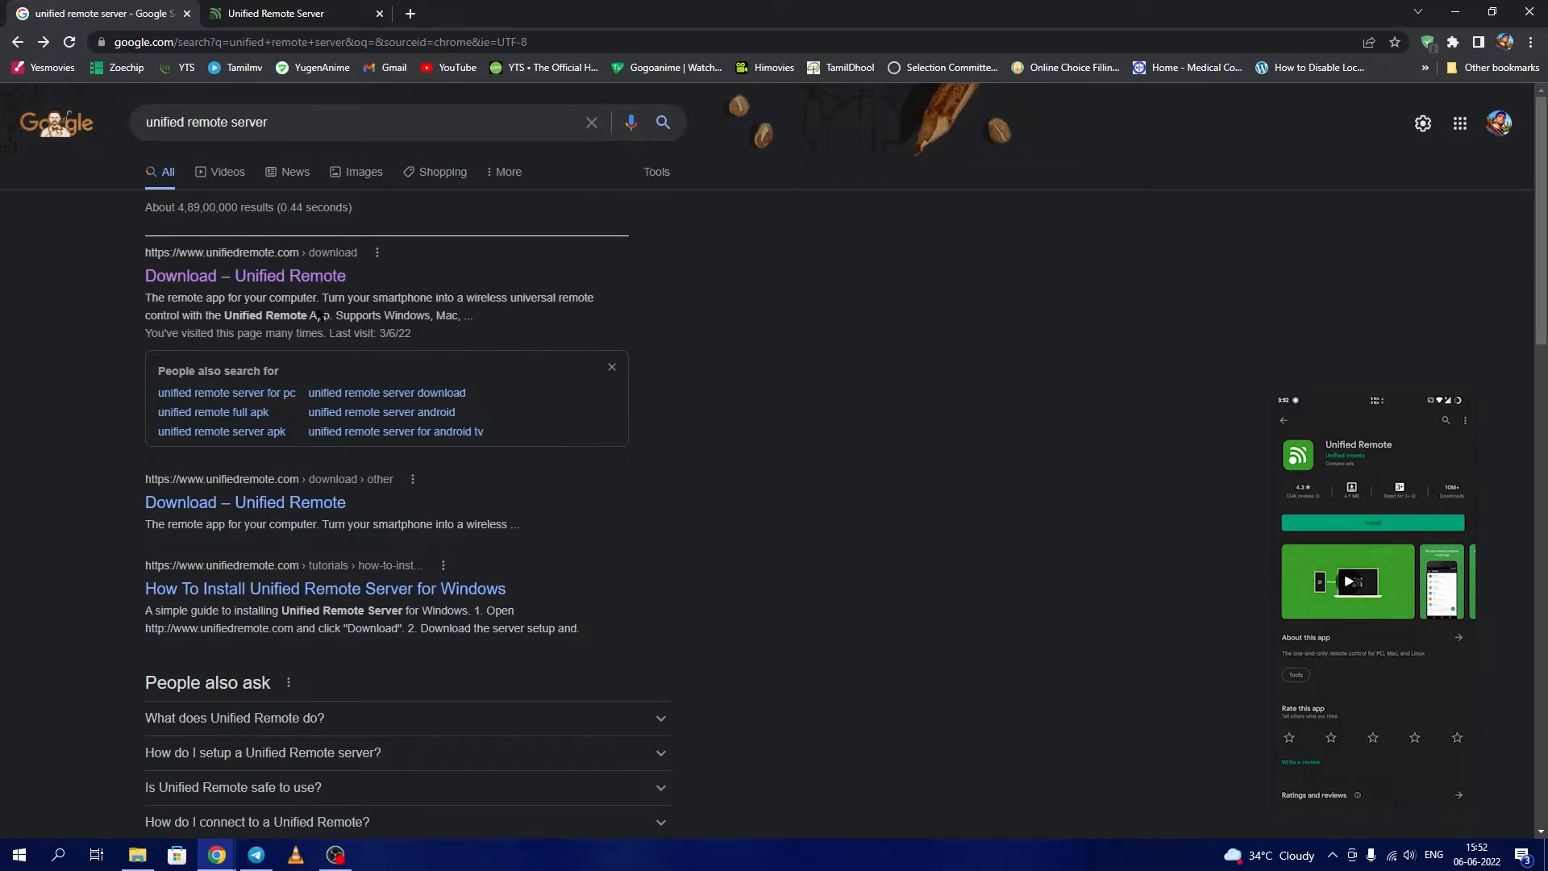
# Start the latest ServerSetup-3.11.0 download from the Unified Remote page and dismiss the notice.
pyautogui.click(245, 276)
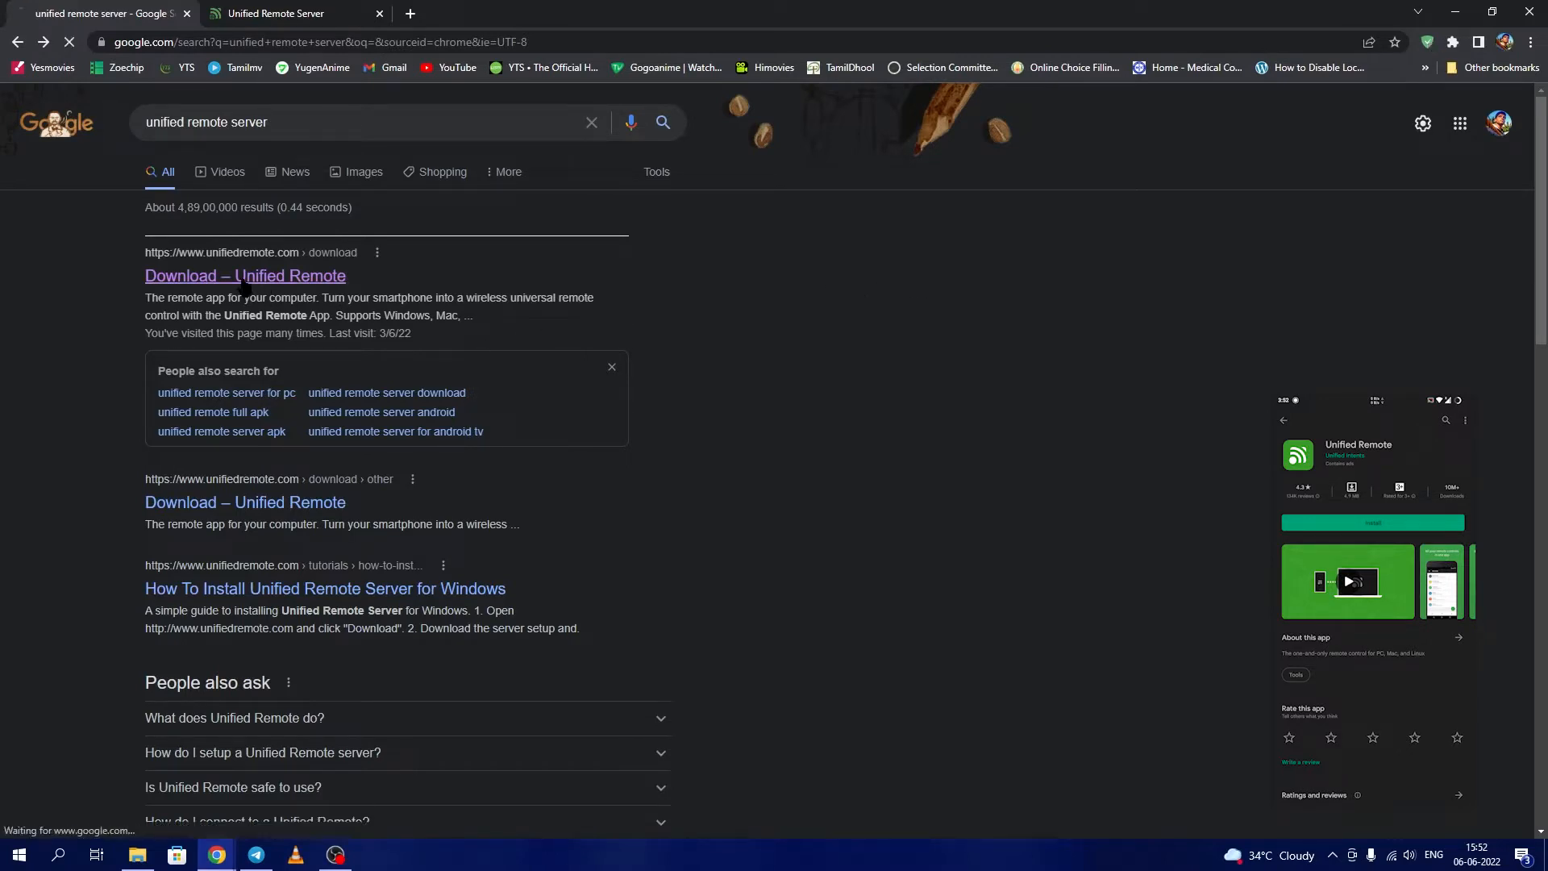
pyautogui.click(245, 276)
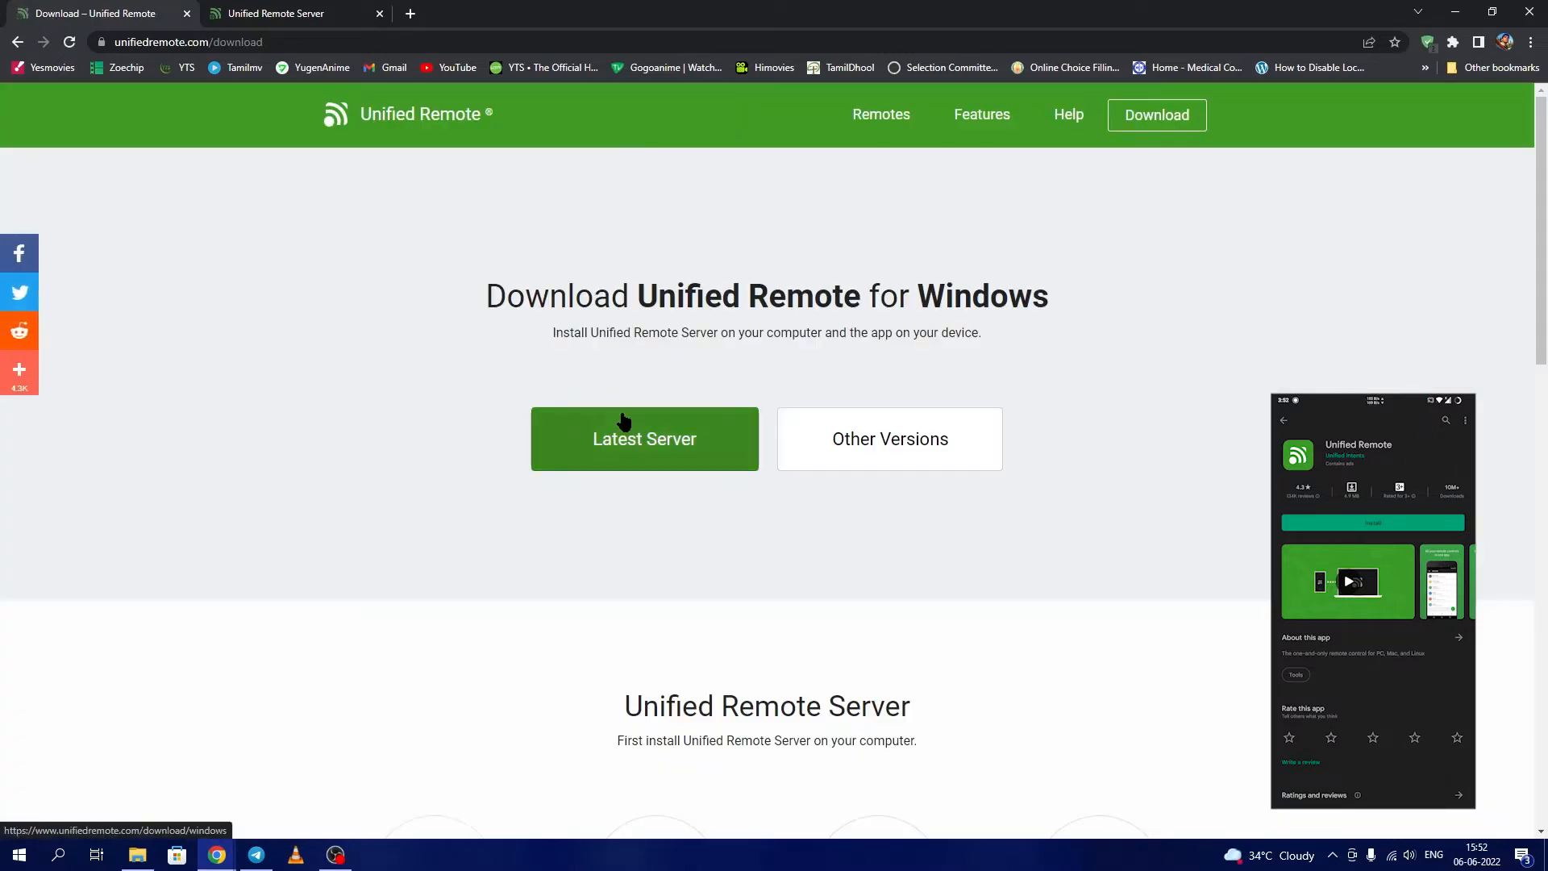
pyautogui.click(645, 439)
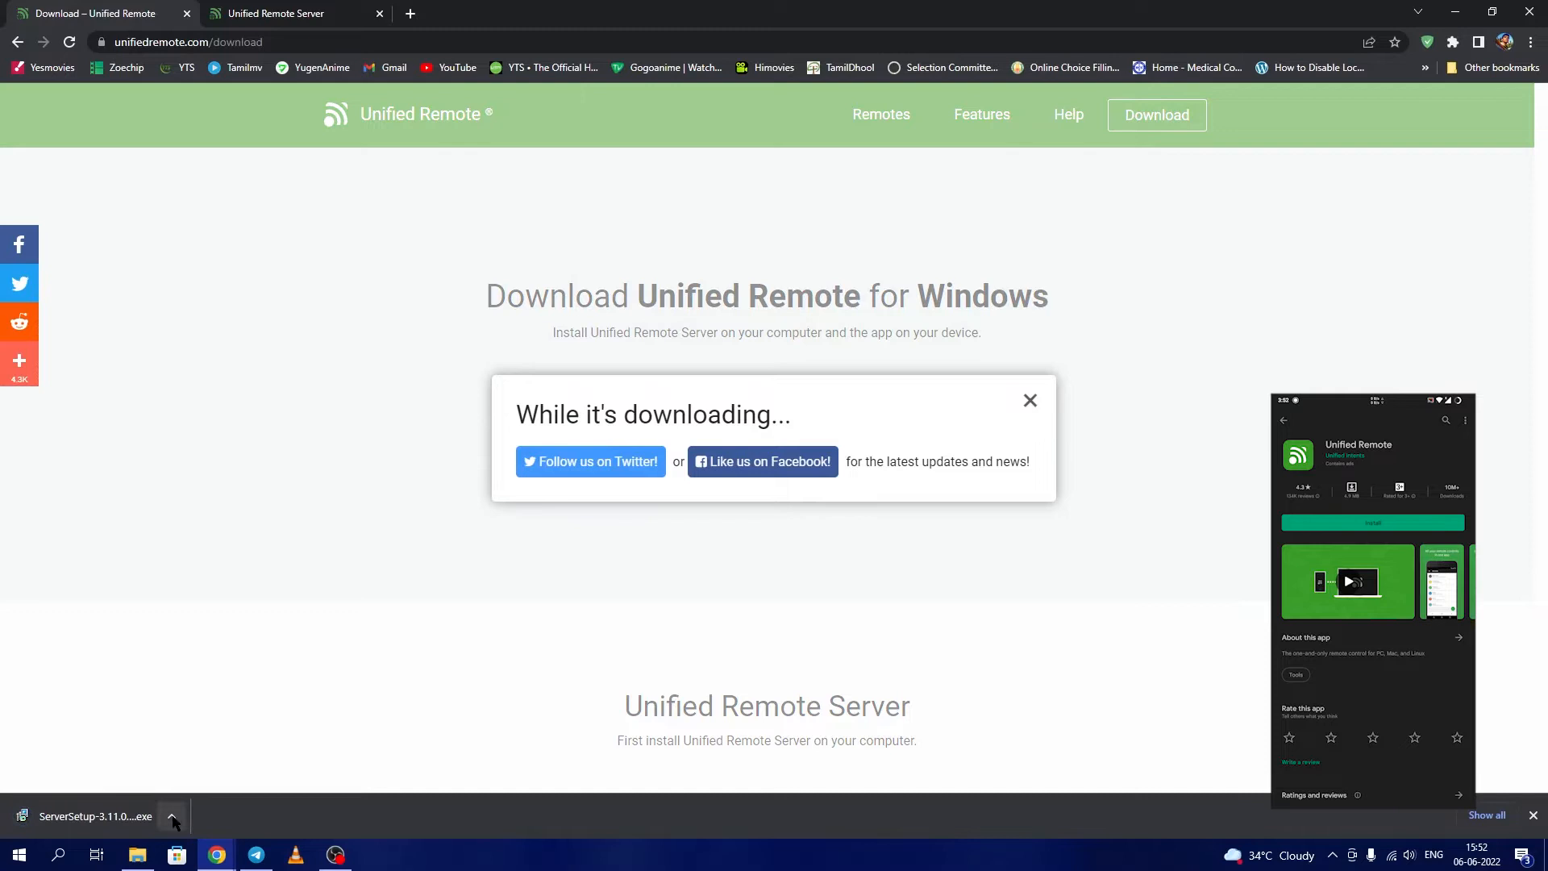
pyautogui.click(1029, 400)
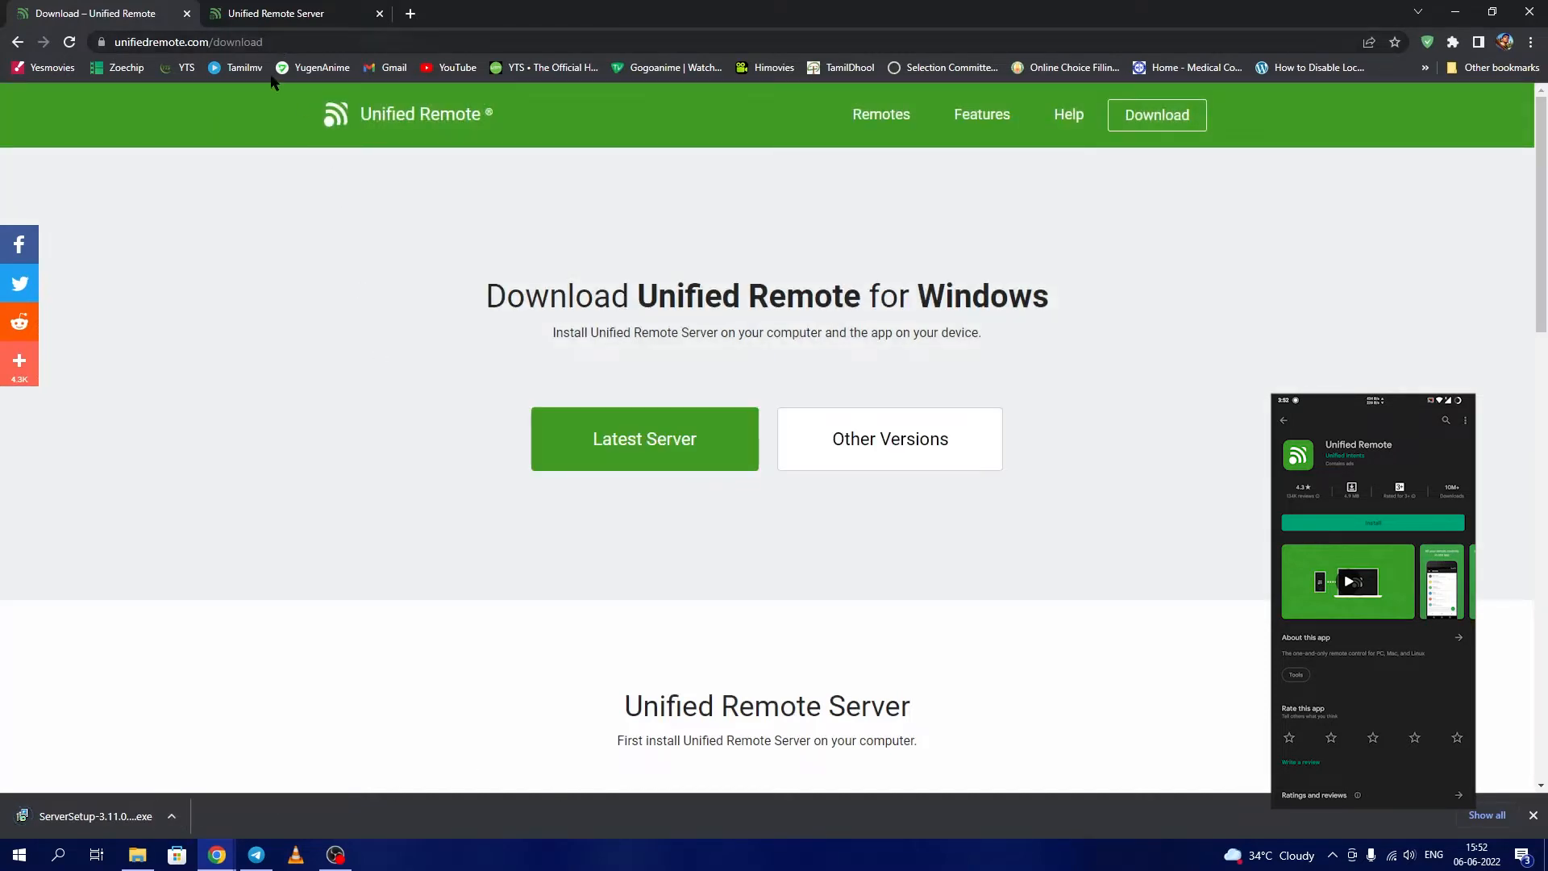
# Show the localhost:9510/web Status dashboard with the server started and interfaces listening.
pyautogui.click(276, 13)
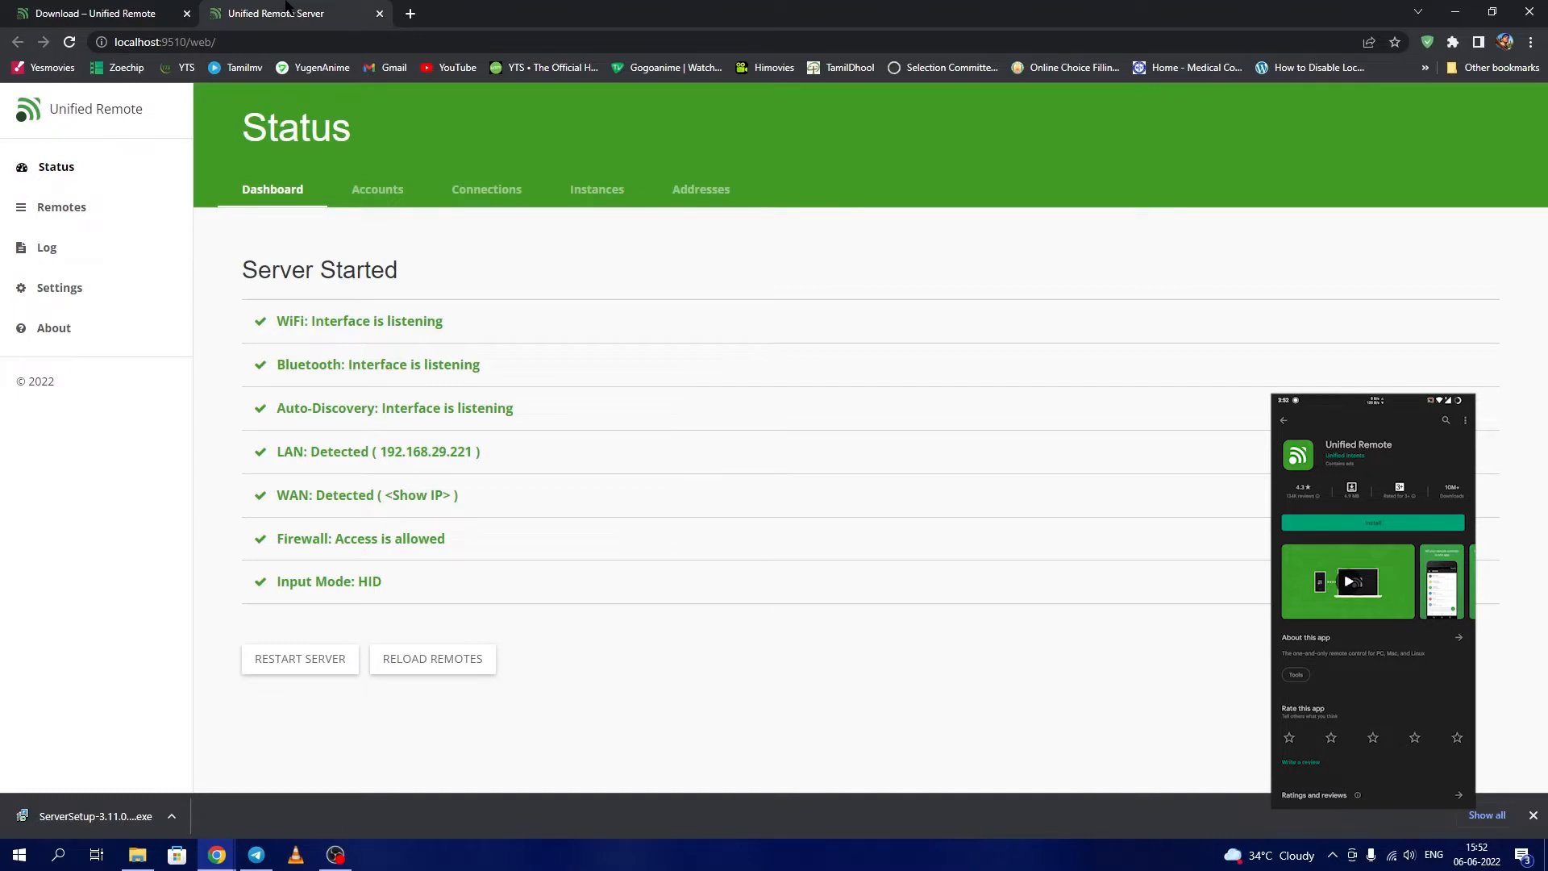
pyautogui.moveTo(384, 463)
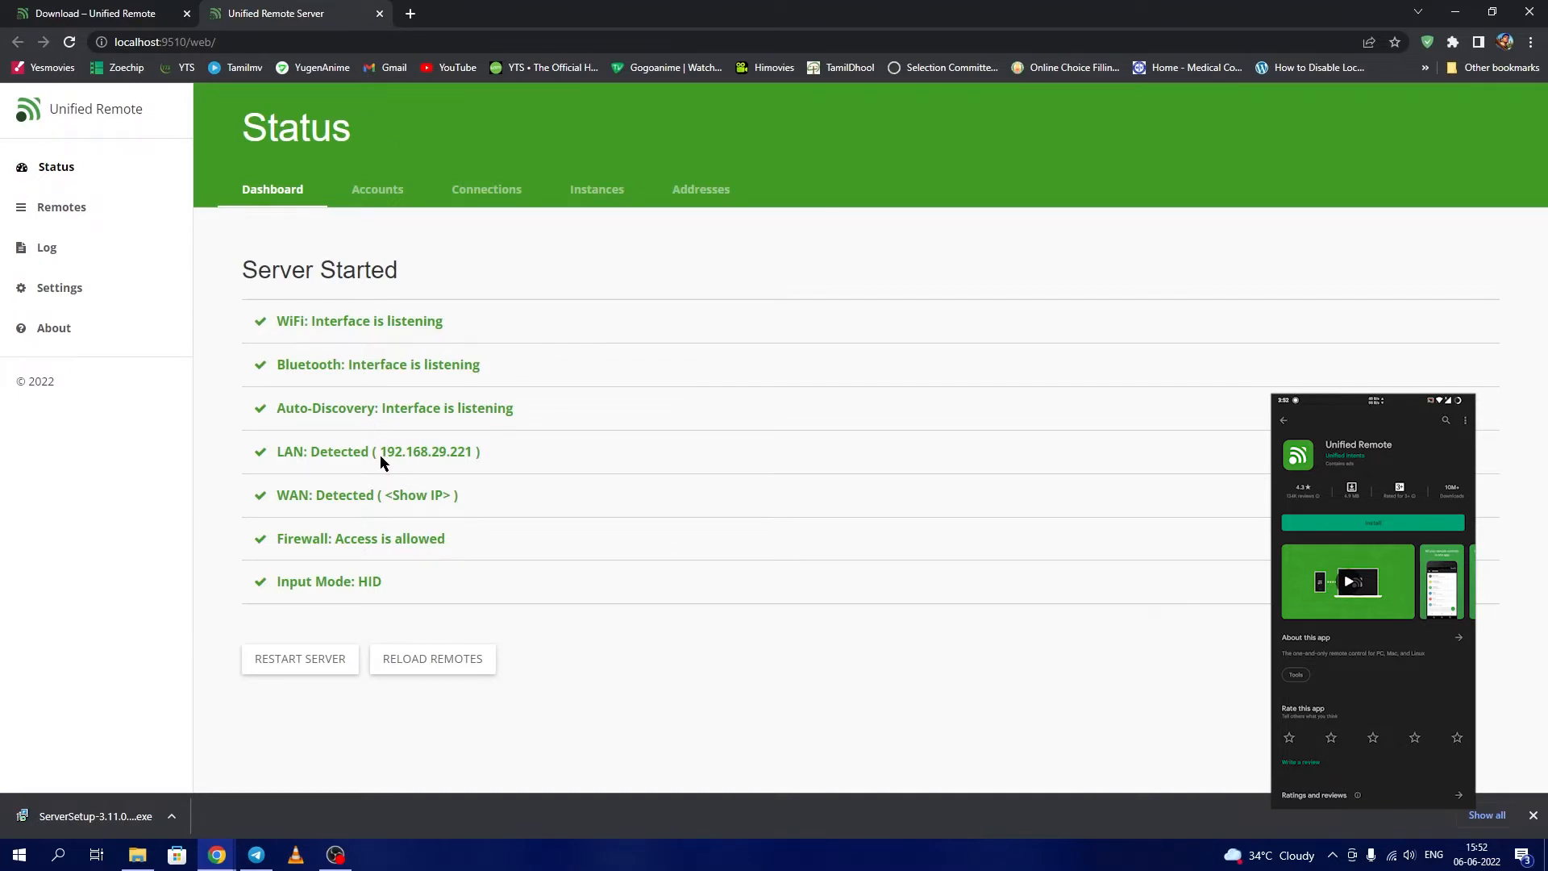
pyautogui.moveTo(454, 468)
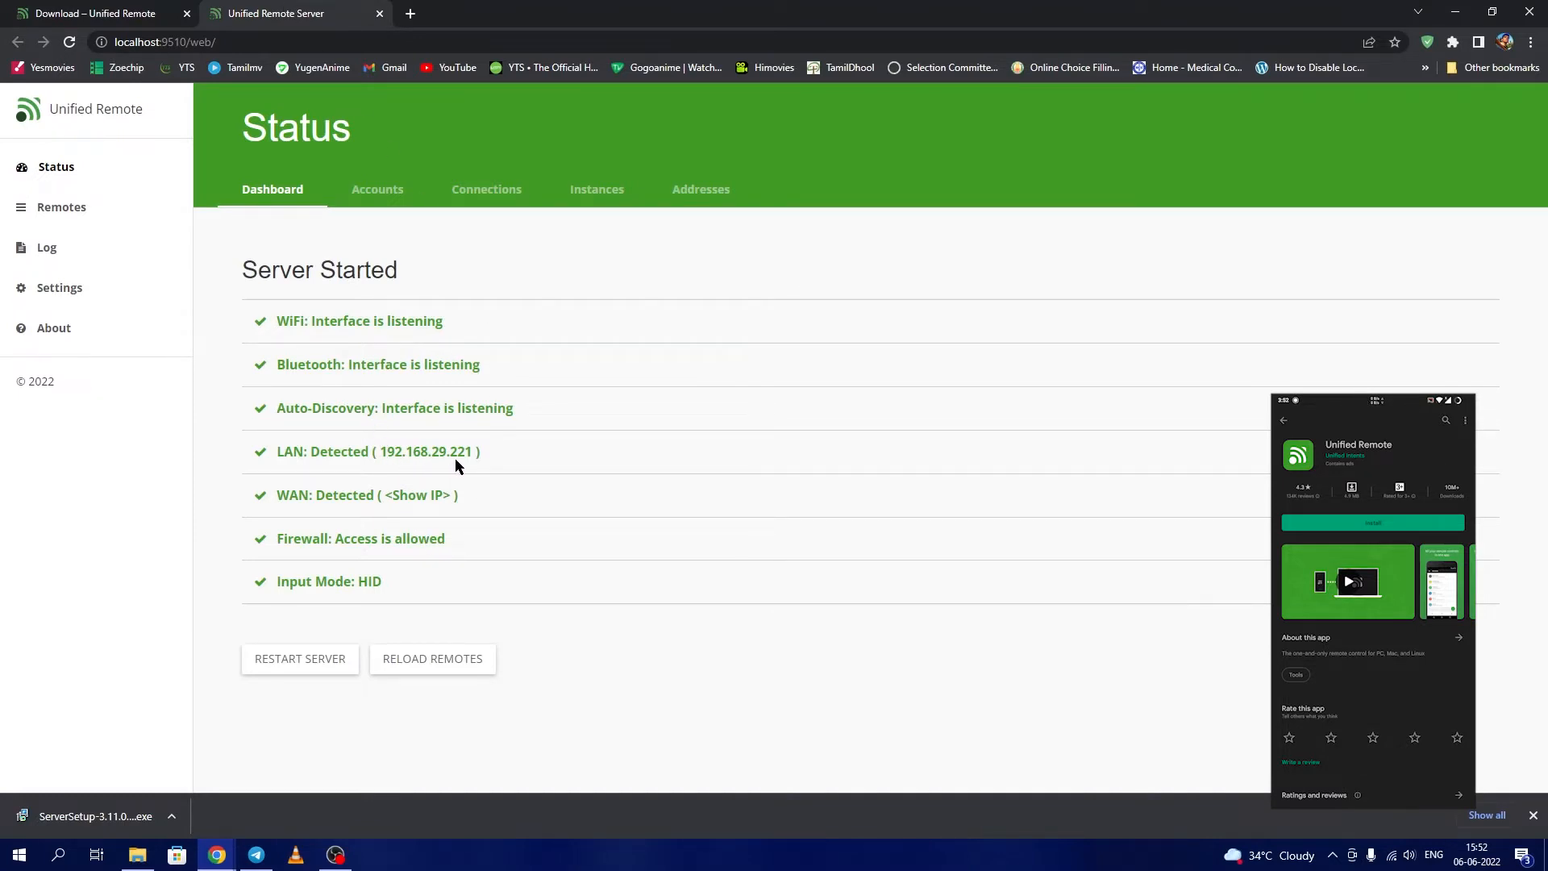
pyautogui.moveTo(484, 469)
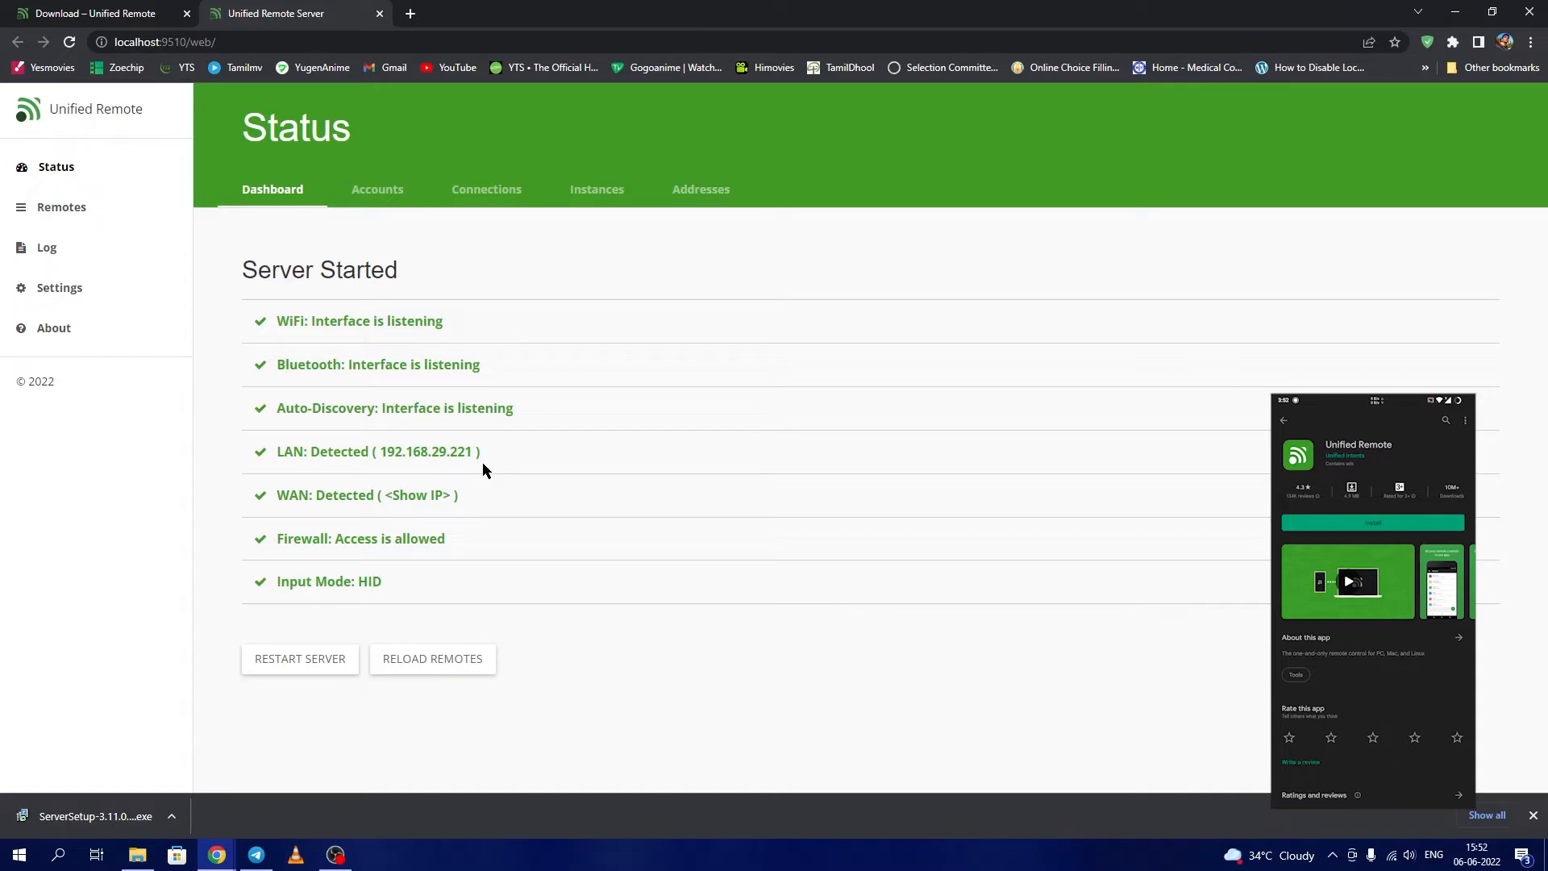
pyautogui.moveTo(335, 512)
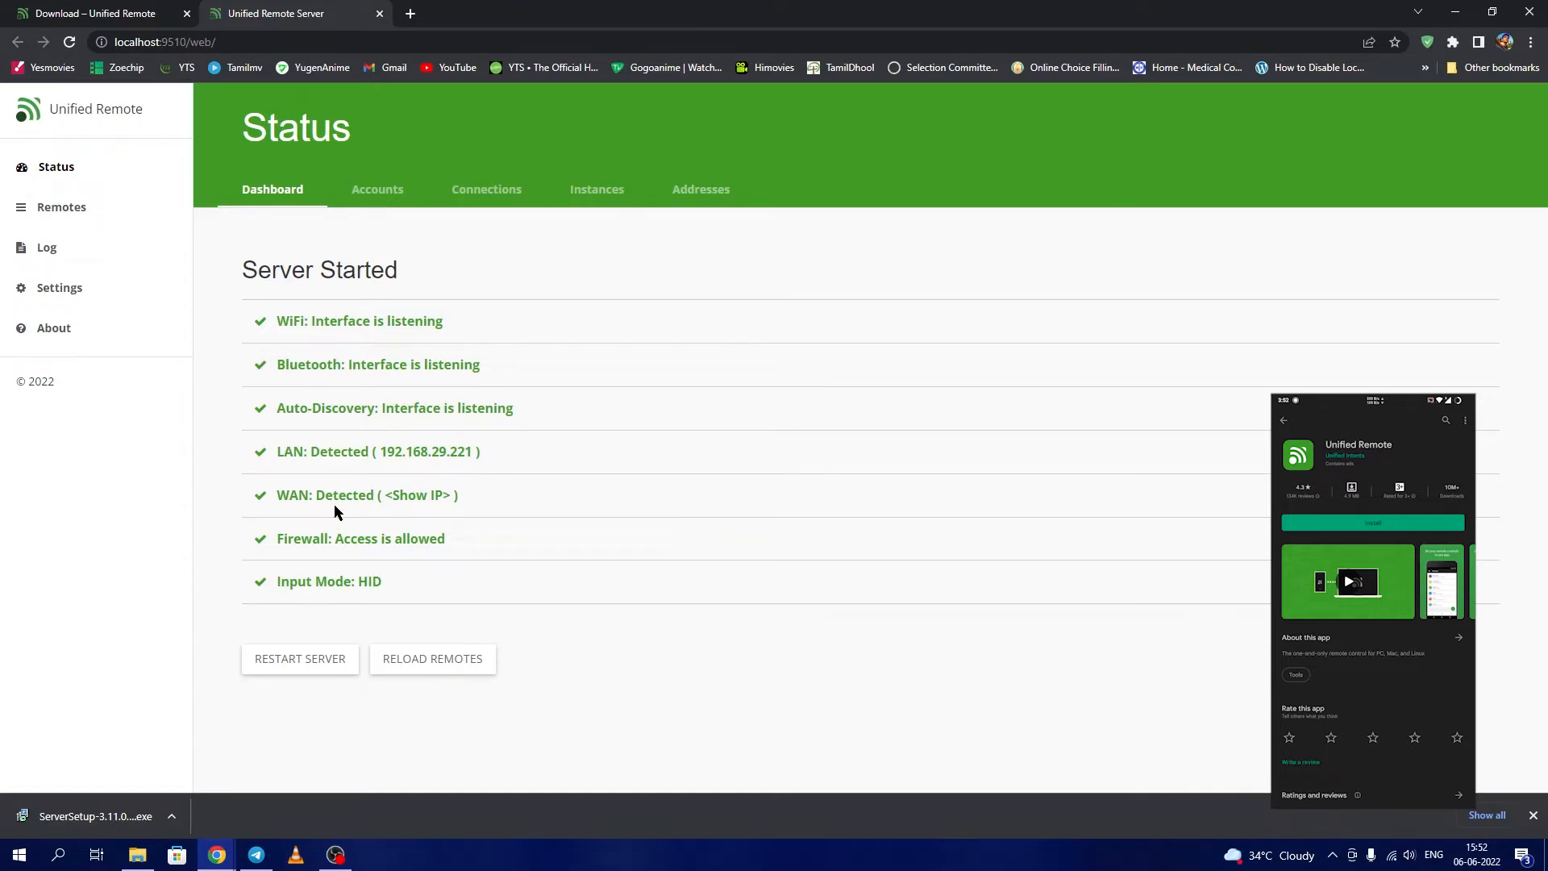
pyautogui.moveTo(360, 508)
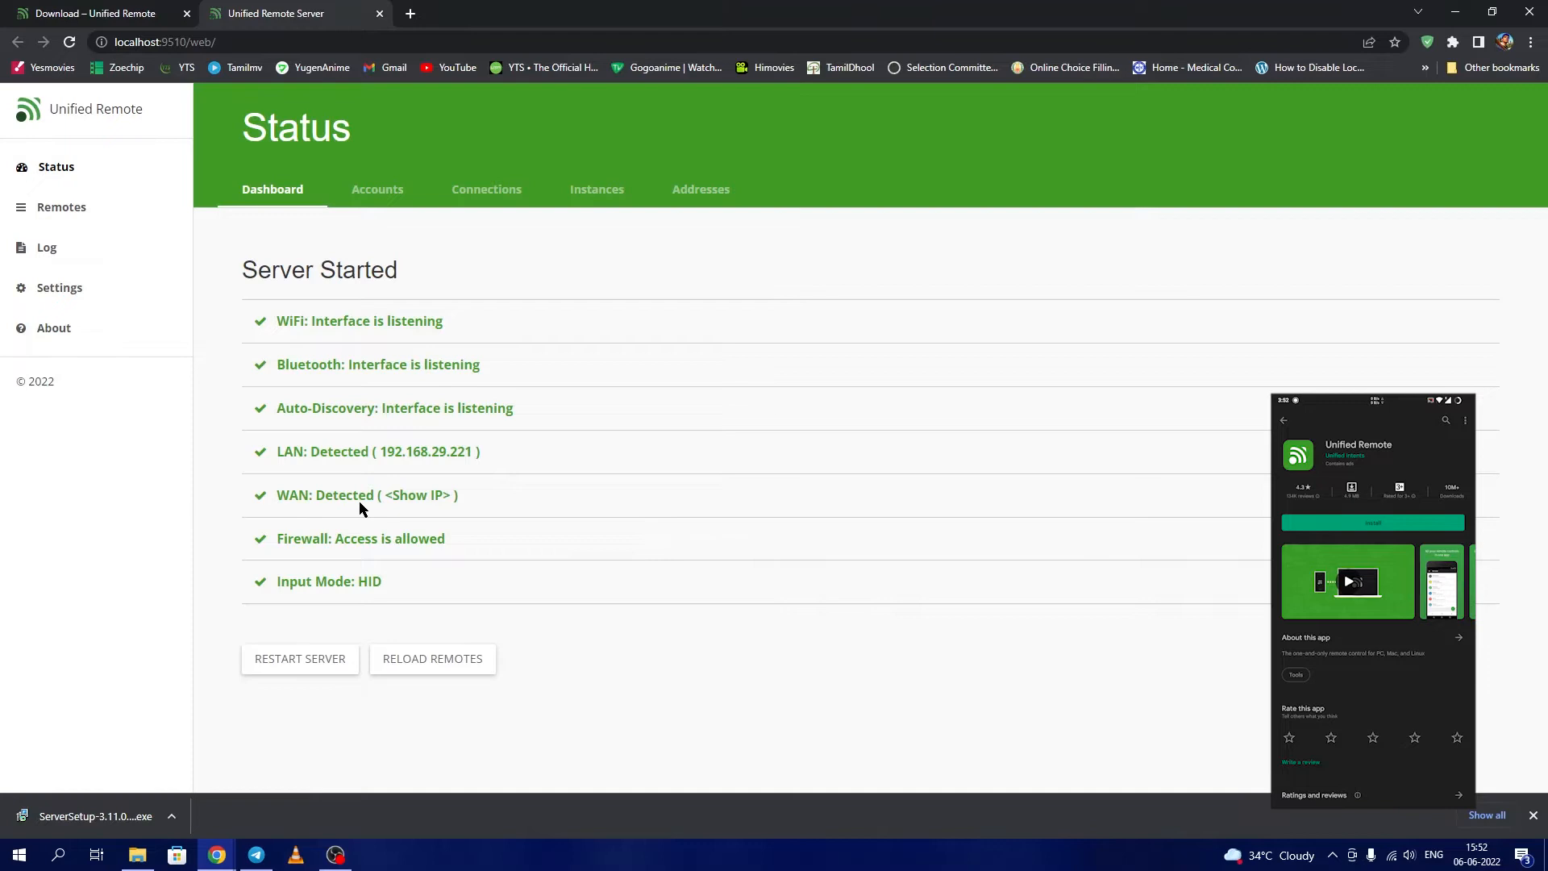
pyautogui.moveTo(417, 495)
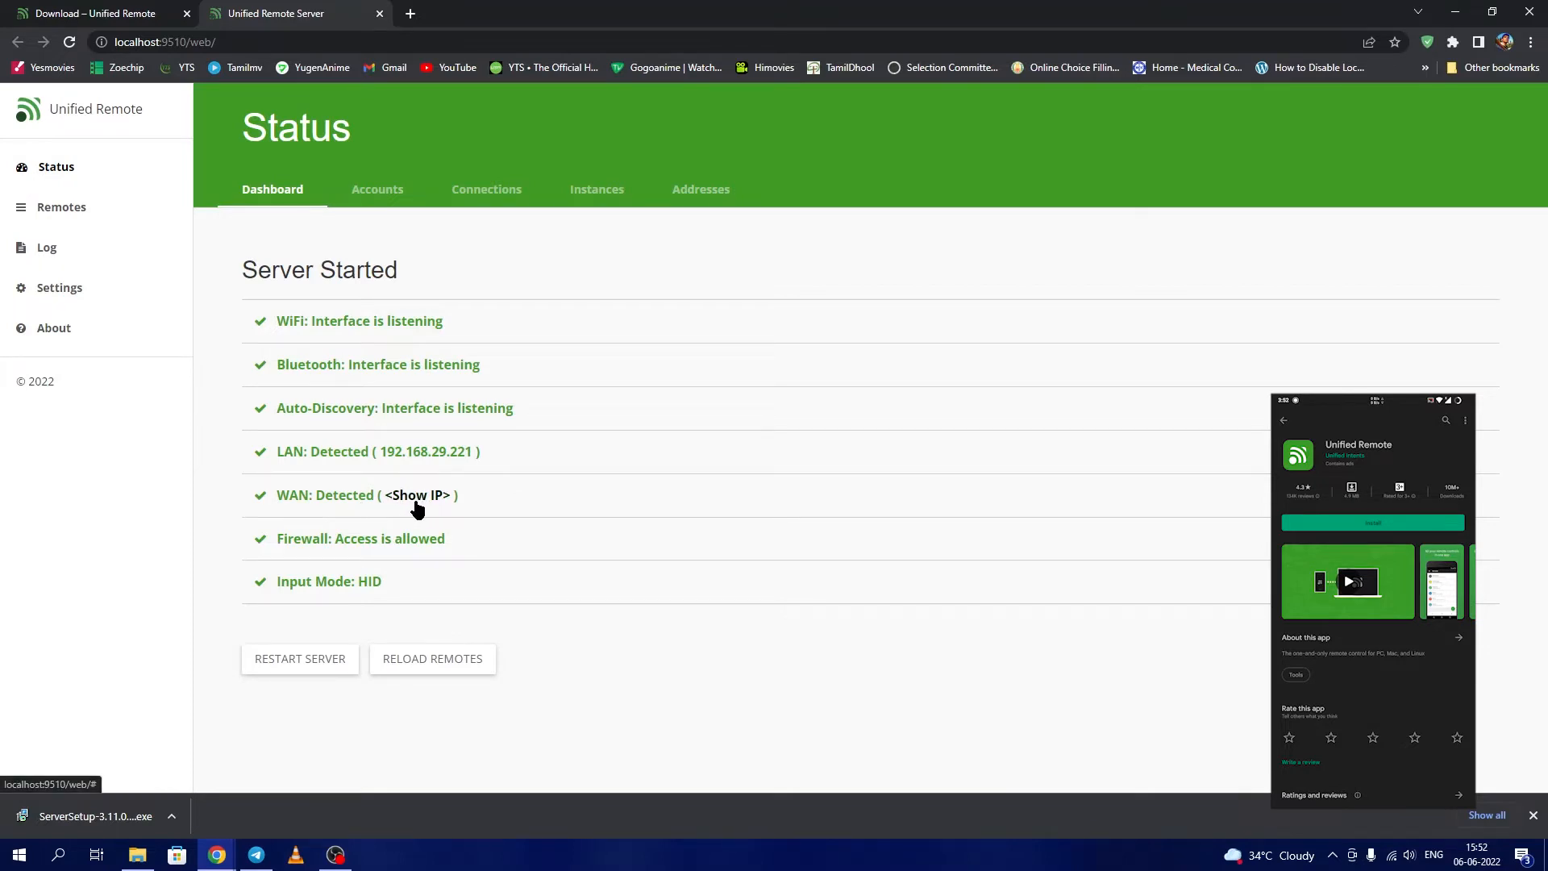
pyautogui.moveTo(412, 523)
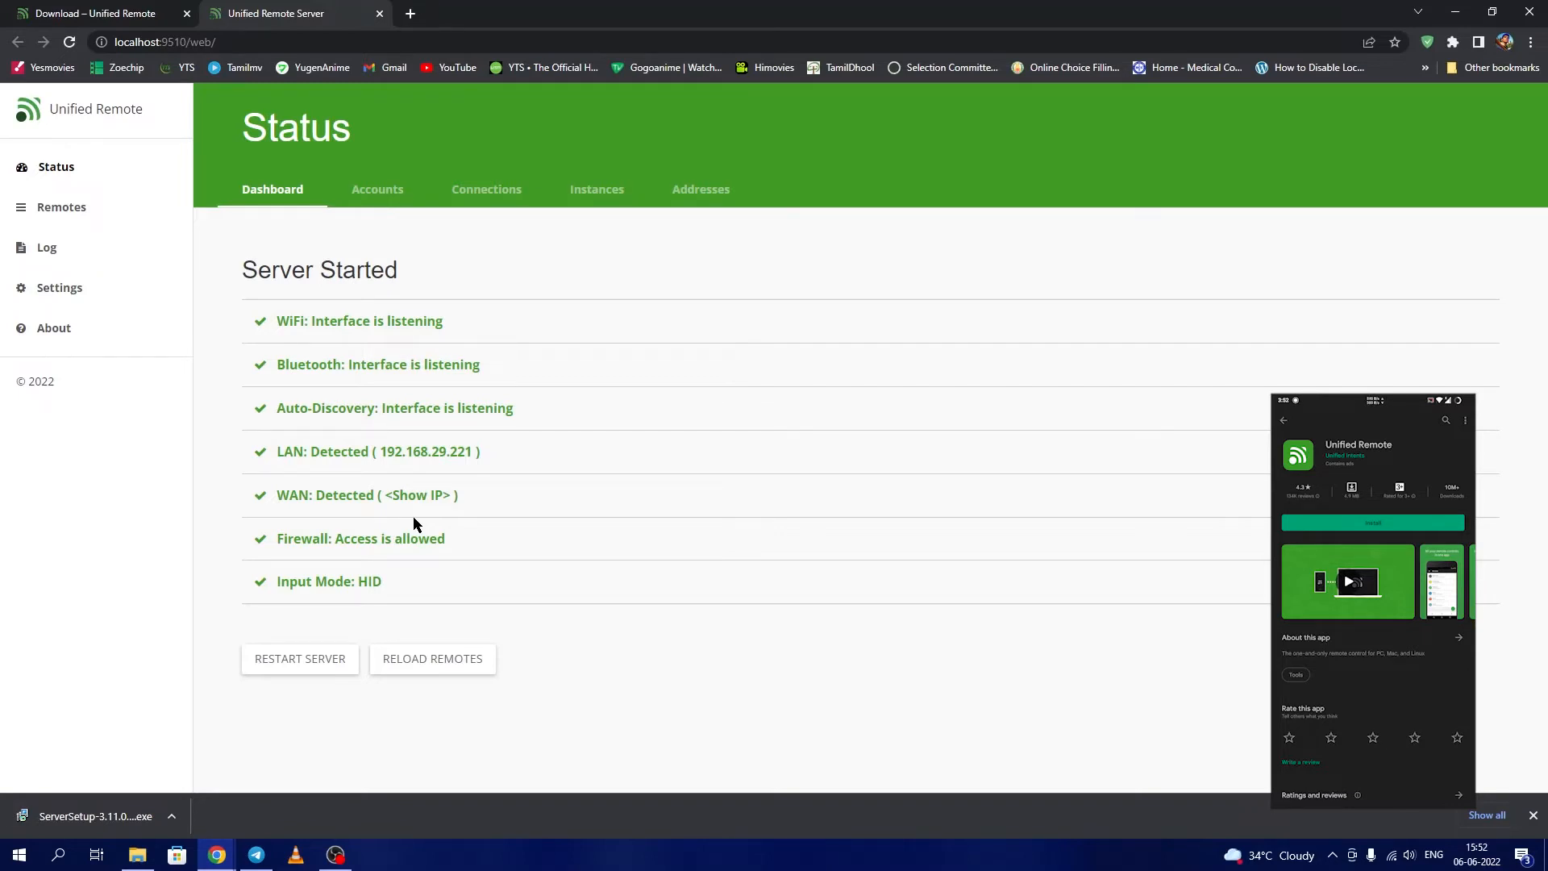
# Launch the Unified Remote app, confirm the server is installed, and connect to the desktop computer.
pyautogui.click(1372, 582)
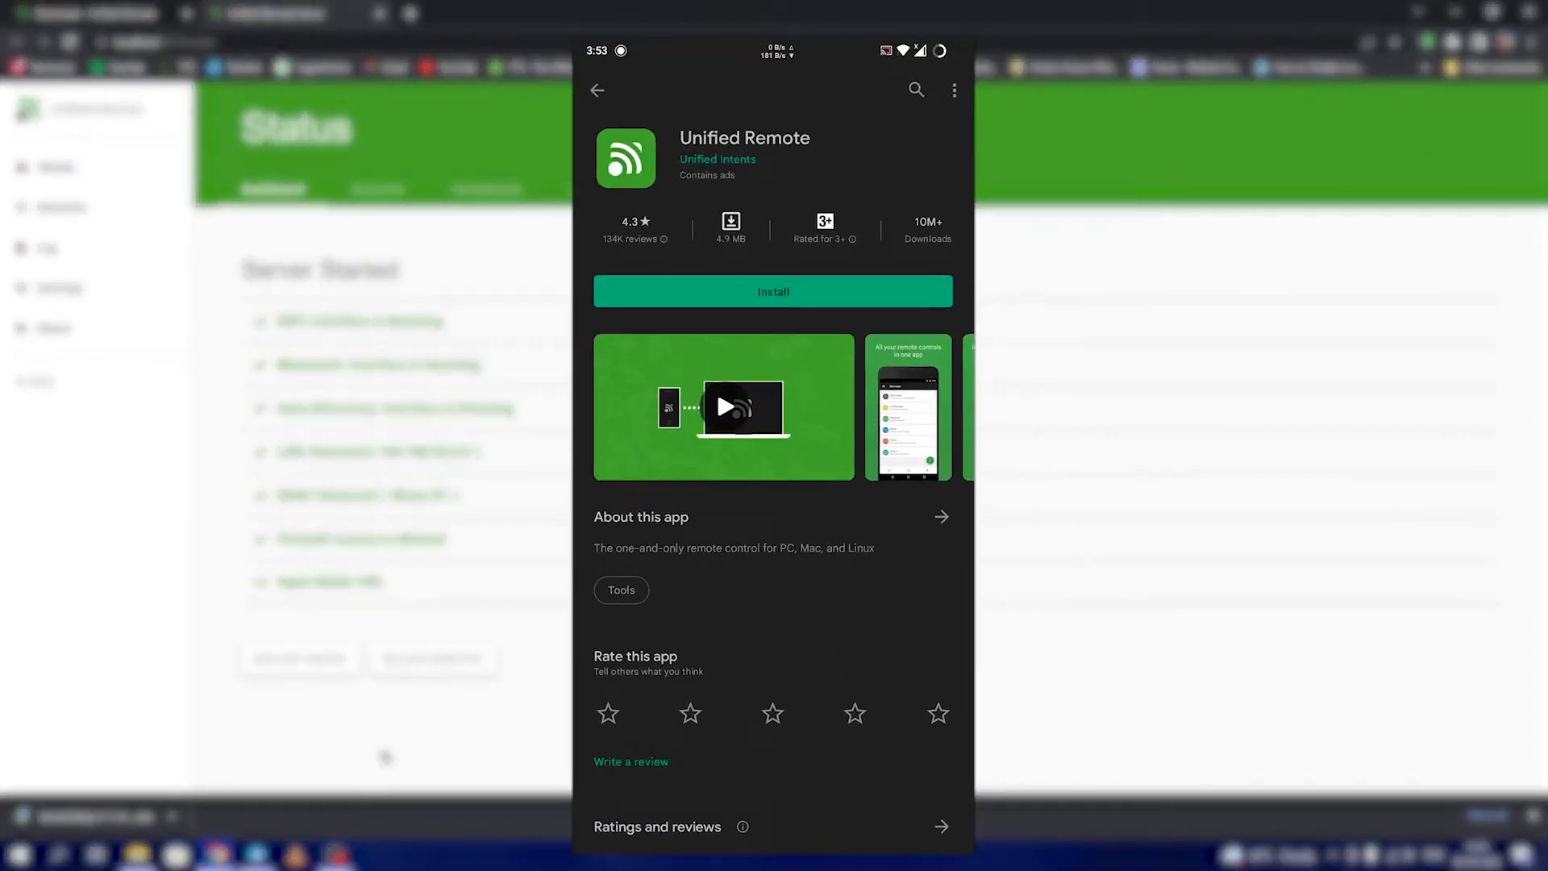
pyautogui.click(773, 290)
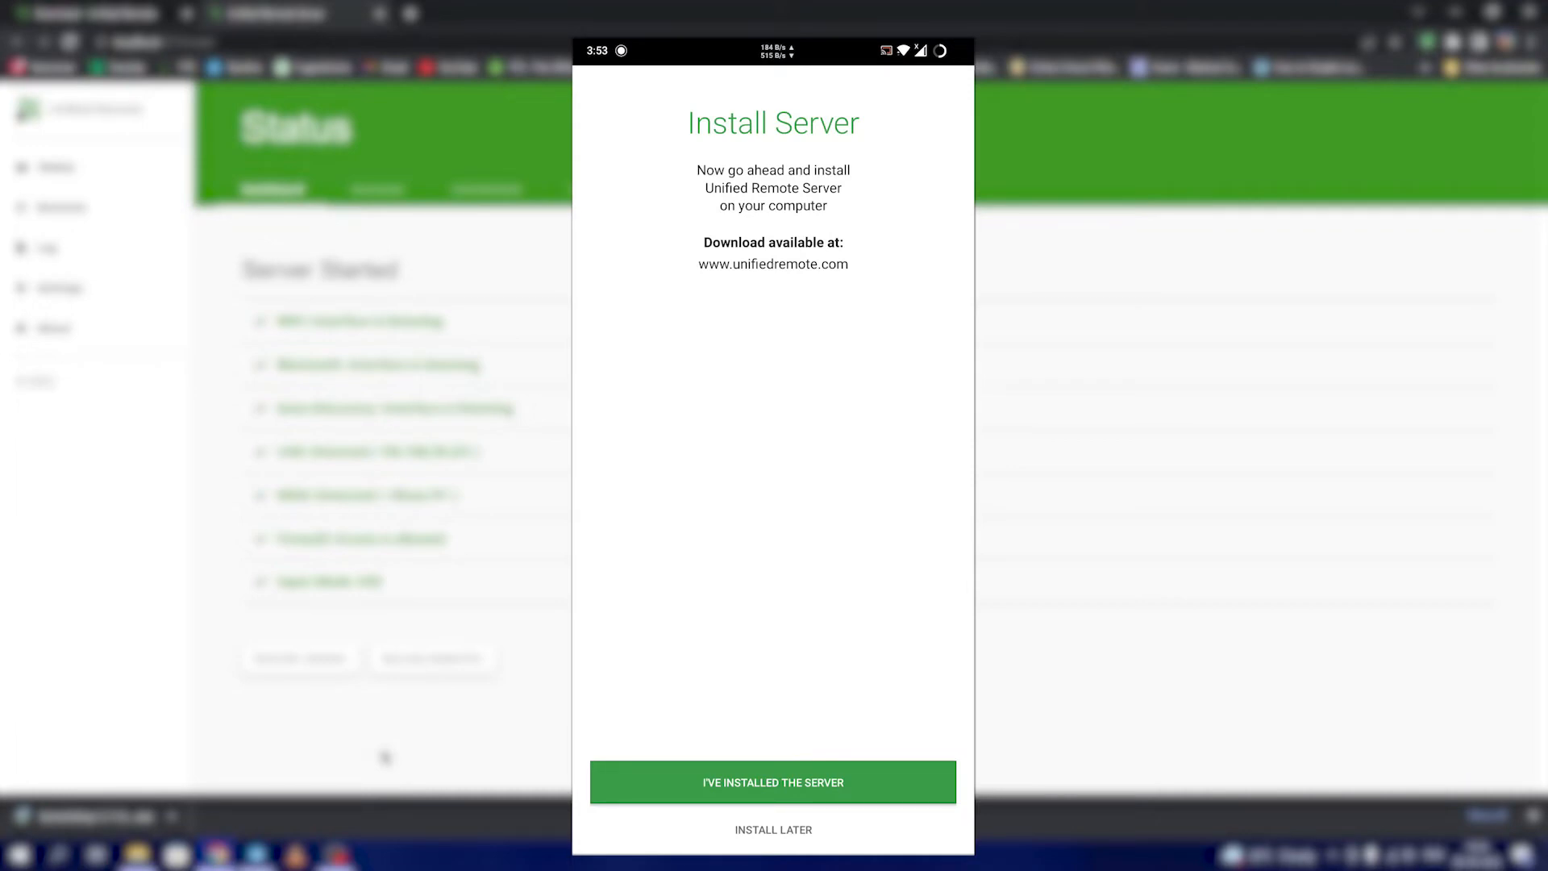
pyautogui.click(773, 781)
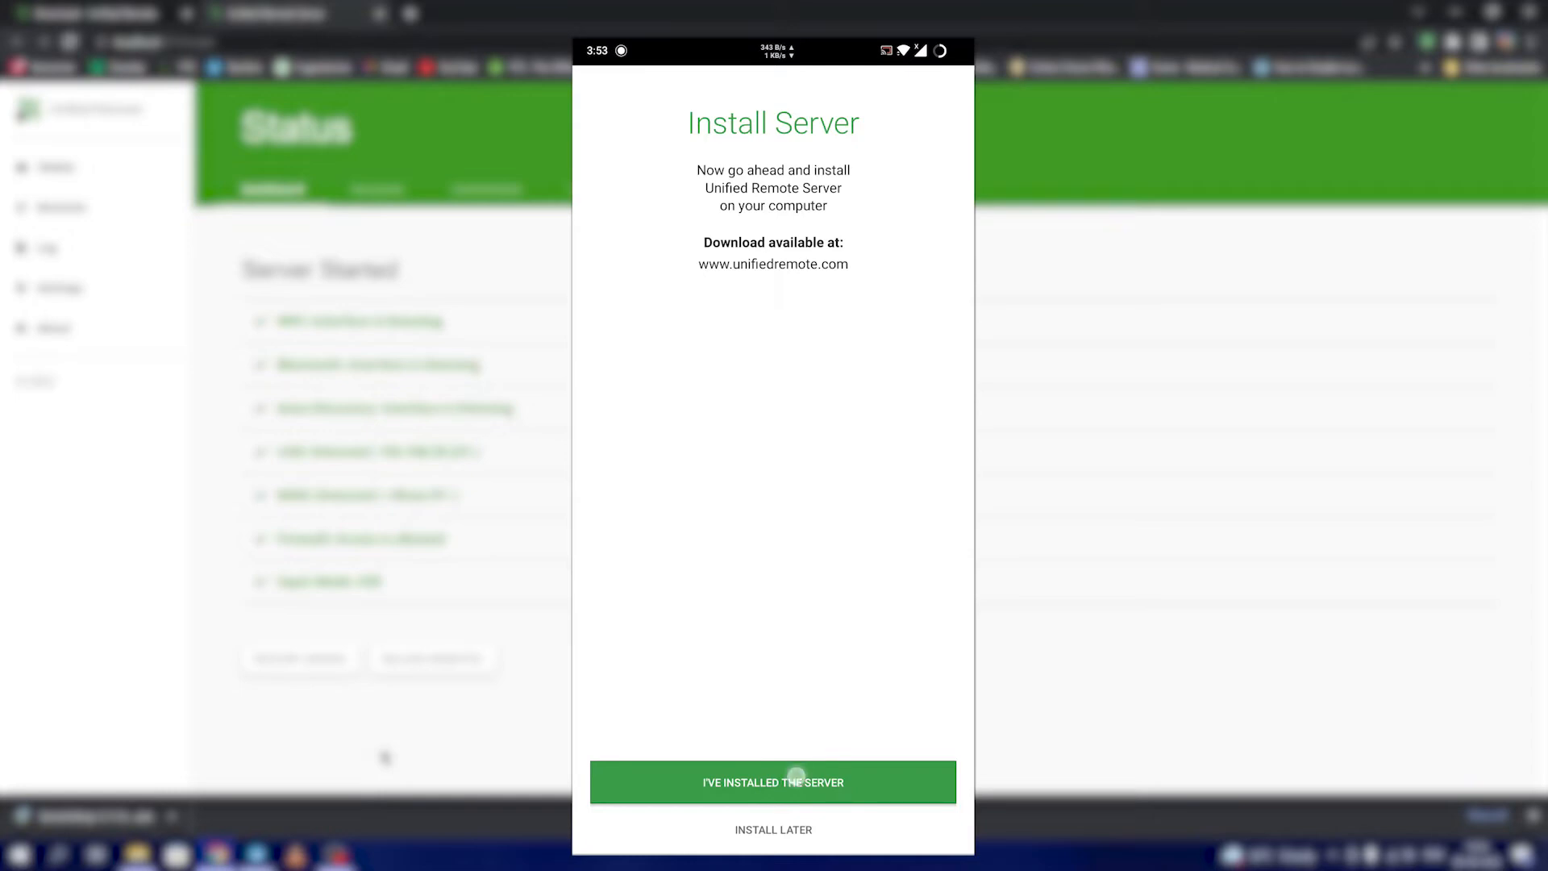
pyautogui.click(772, 782)
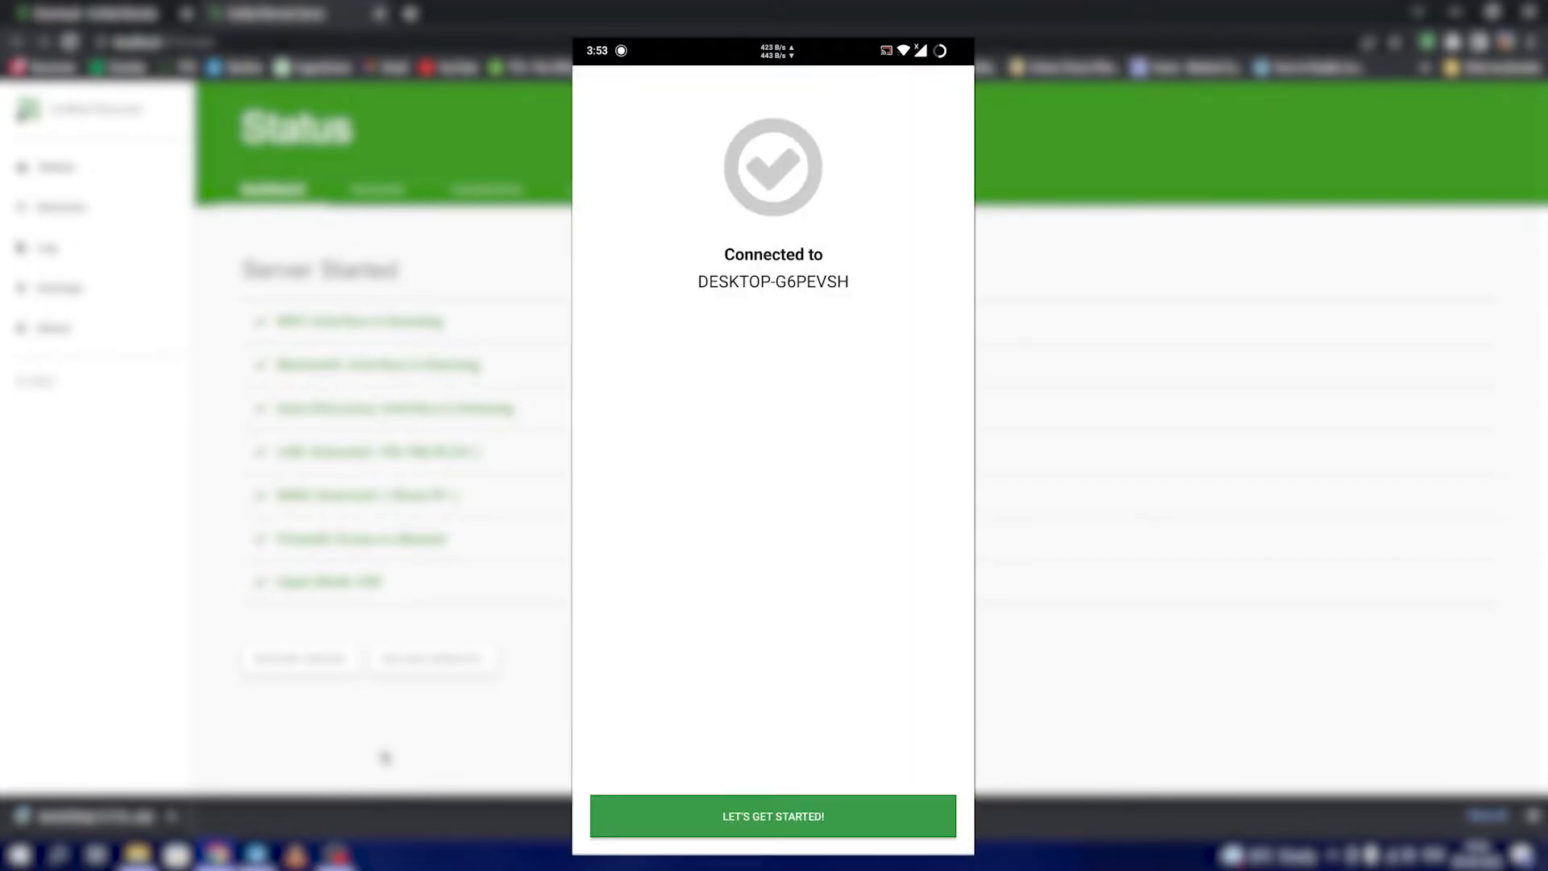
# Enter the Basic Input remote from the remotes list, skipping the full-version upgrade offer.
pyautogui.click(773, 816)
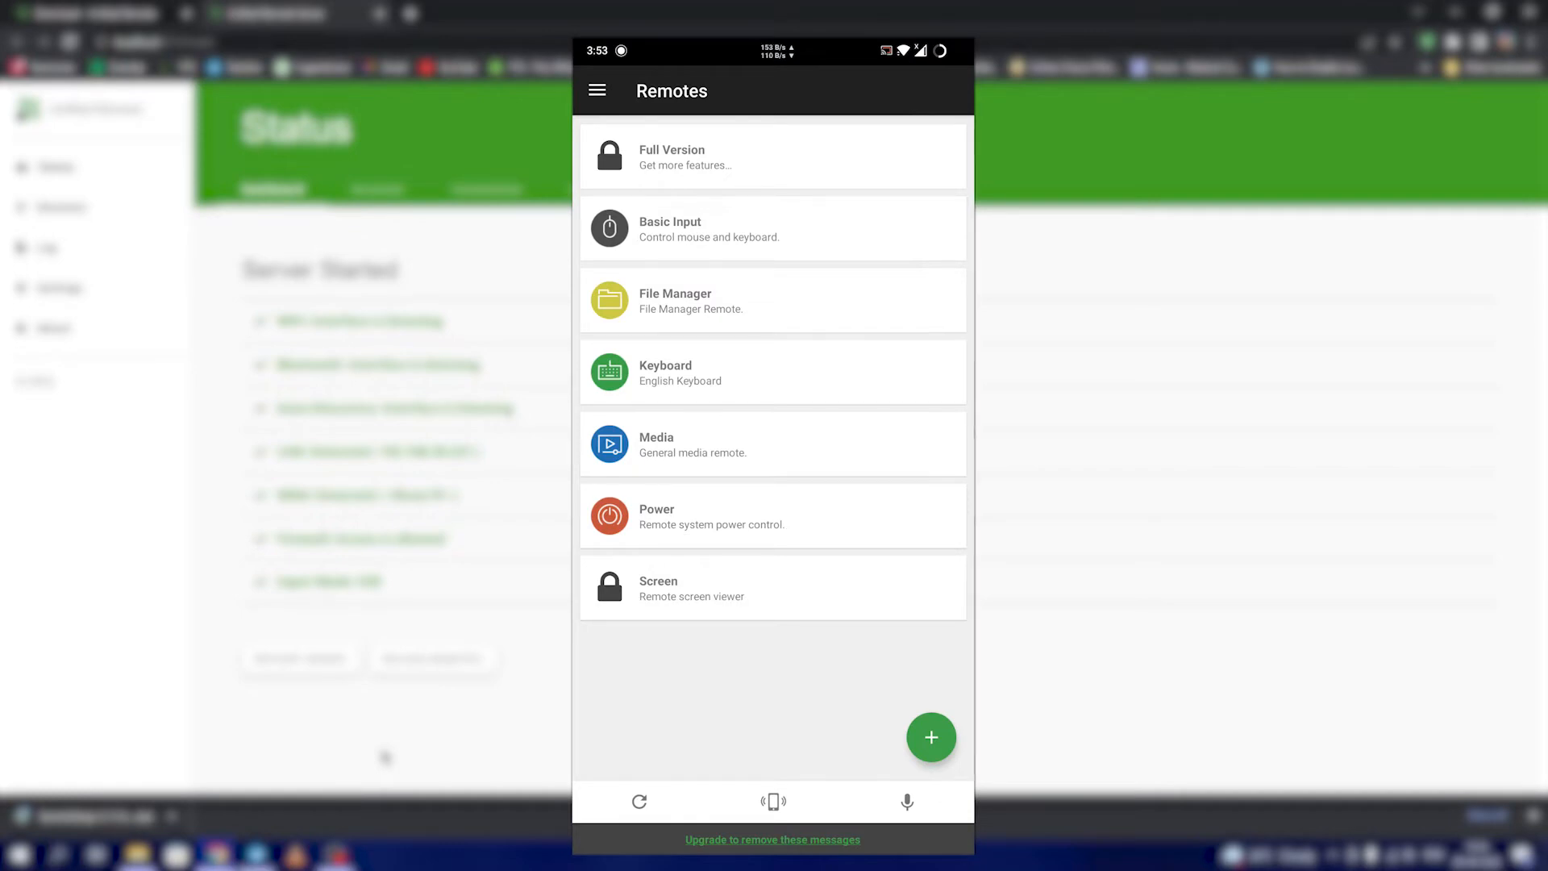
pyautogui.click(772, 154)
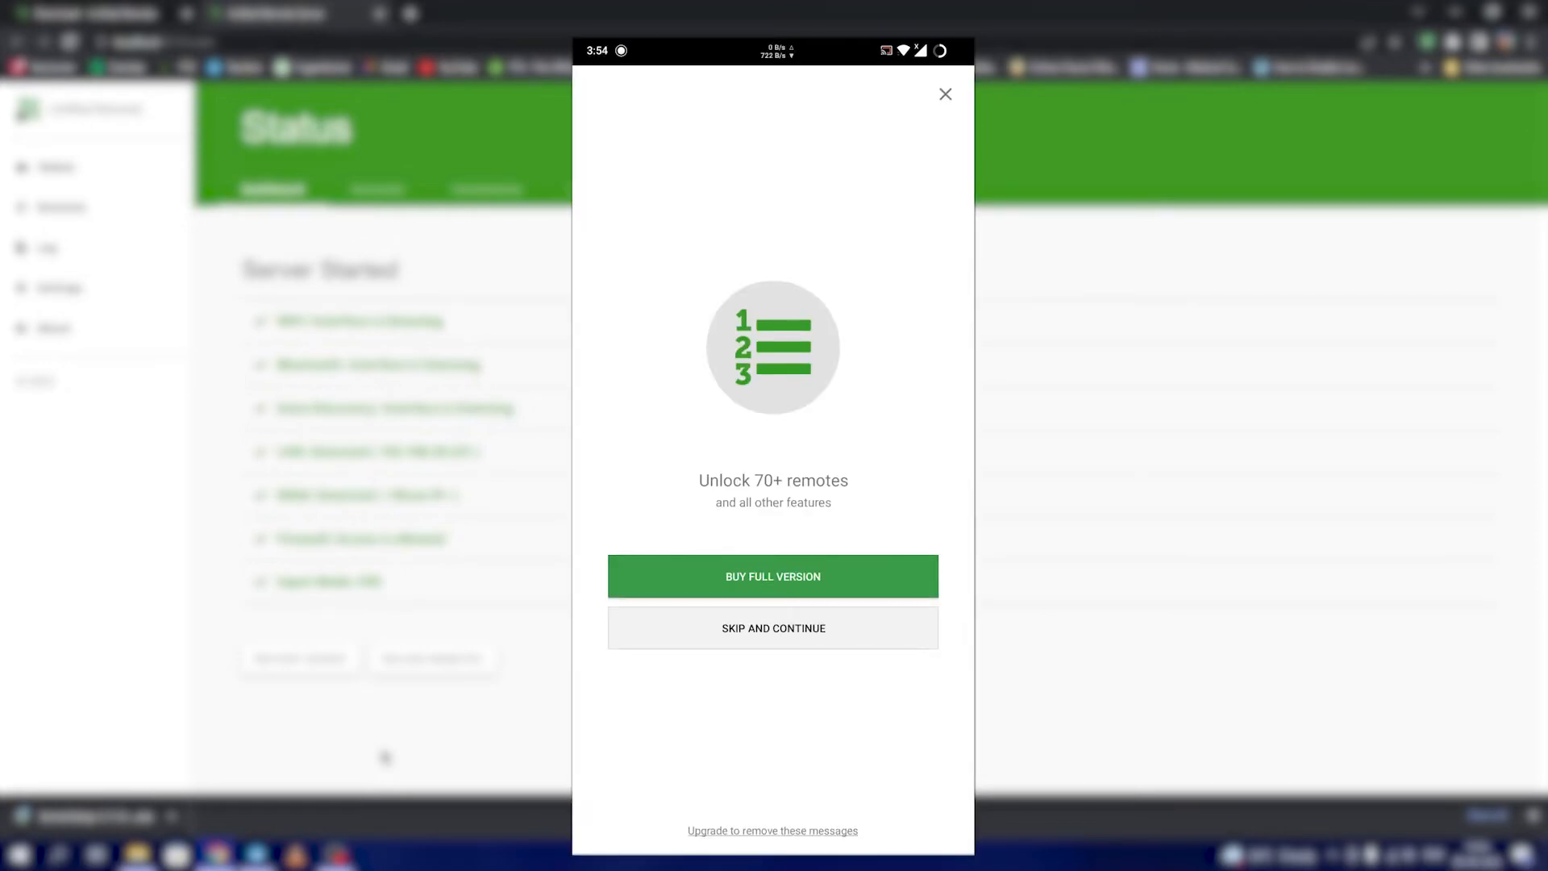
pyautogui.click(773, 628)
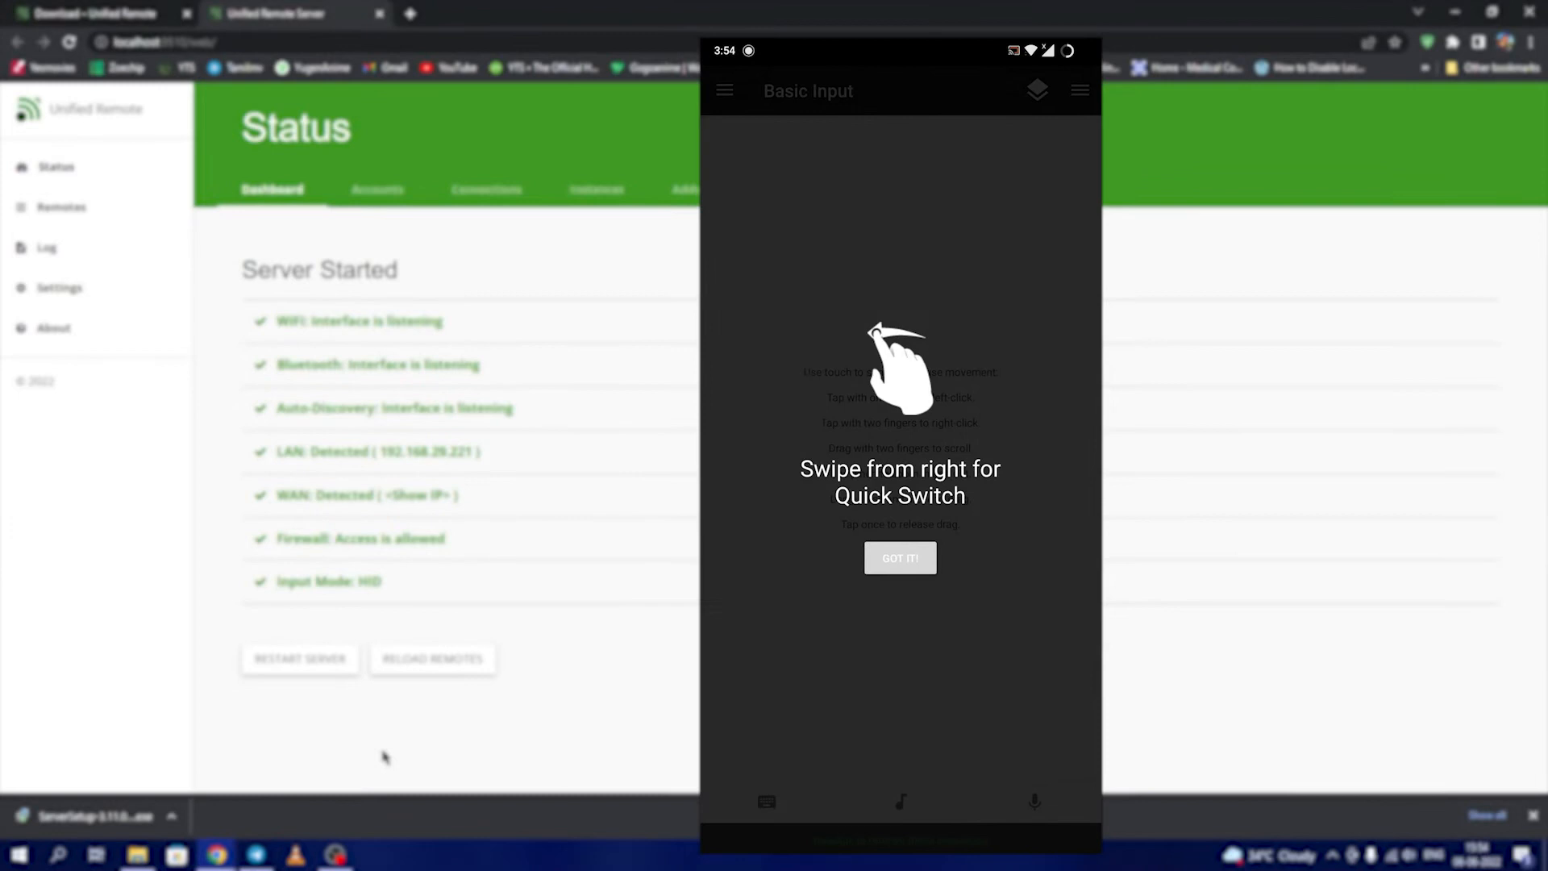
# Dismiss the Quick Switch tip so the Basic Input touchpad is ready.
pyautogui.click(898, 558)
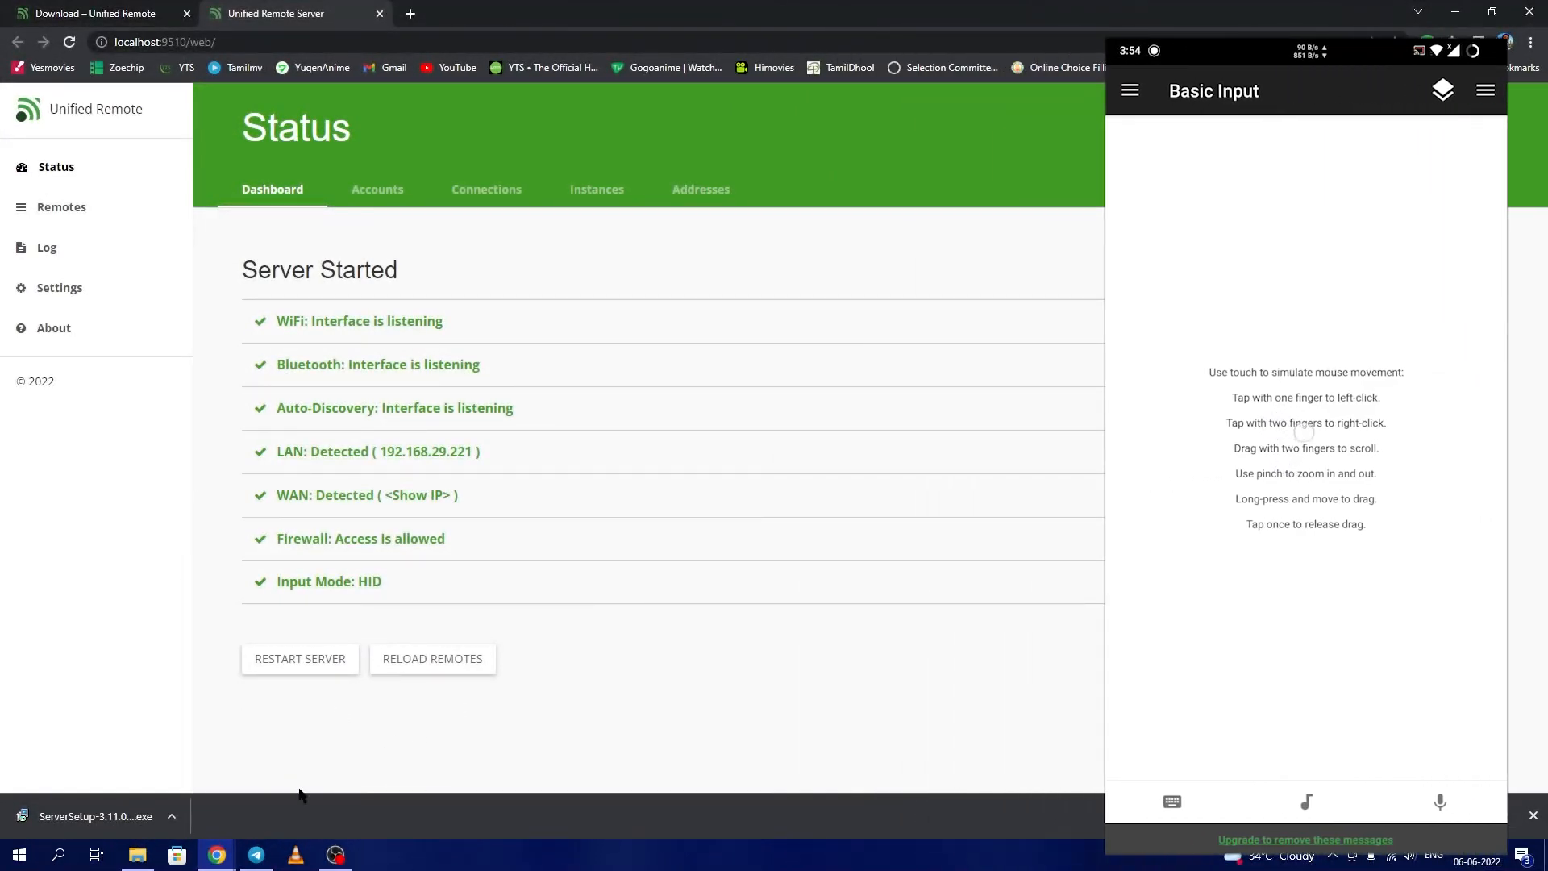
pyautogui.moveTo(262, 483)
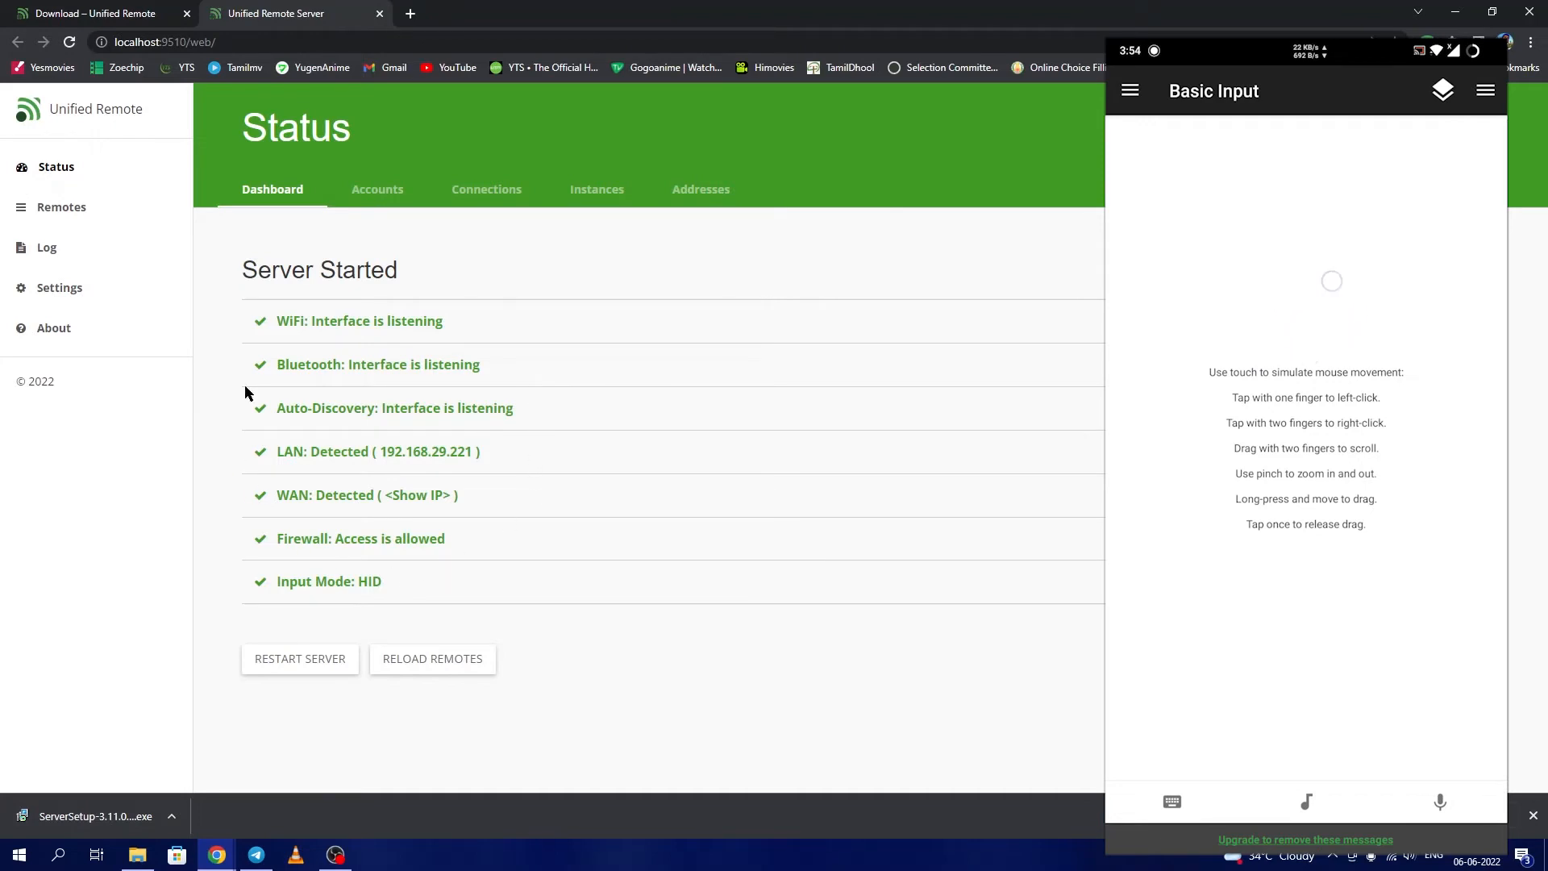
pyautogui.moveTo(390, 521)
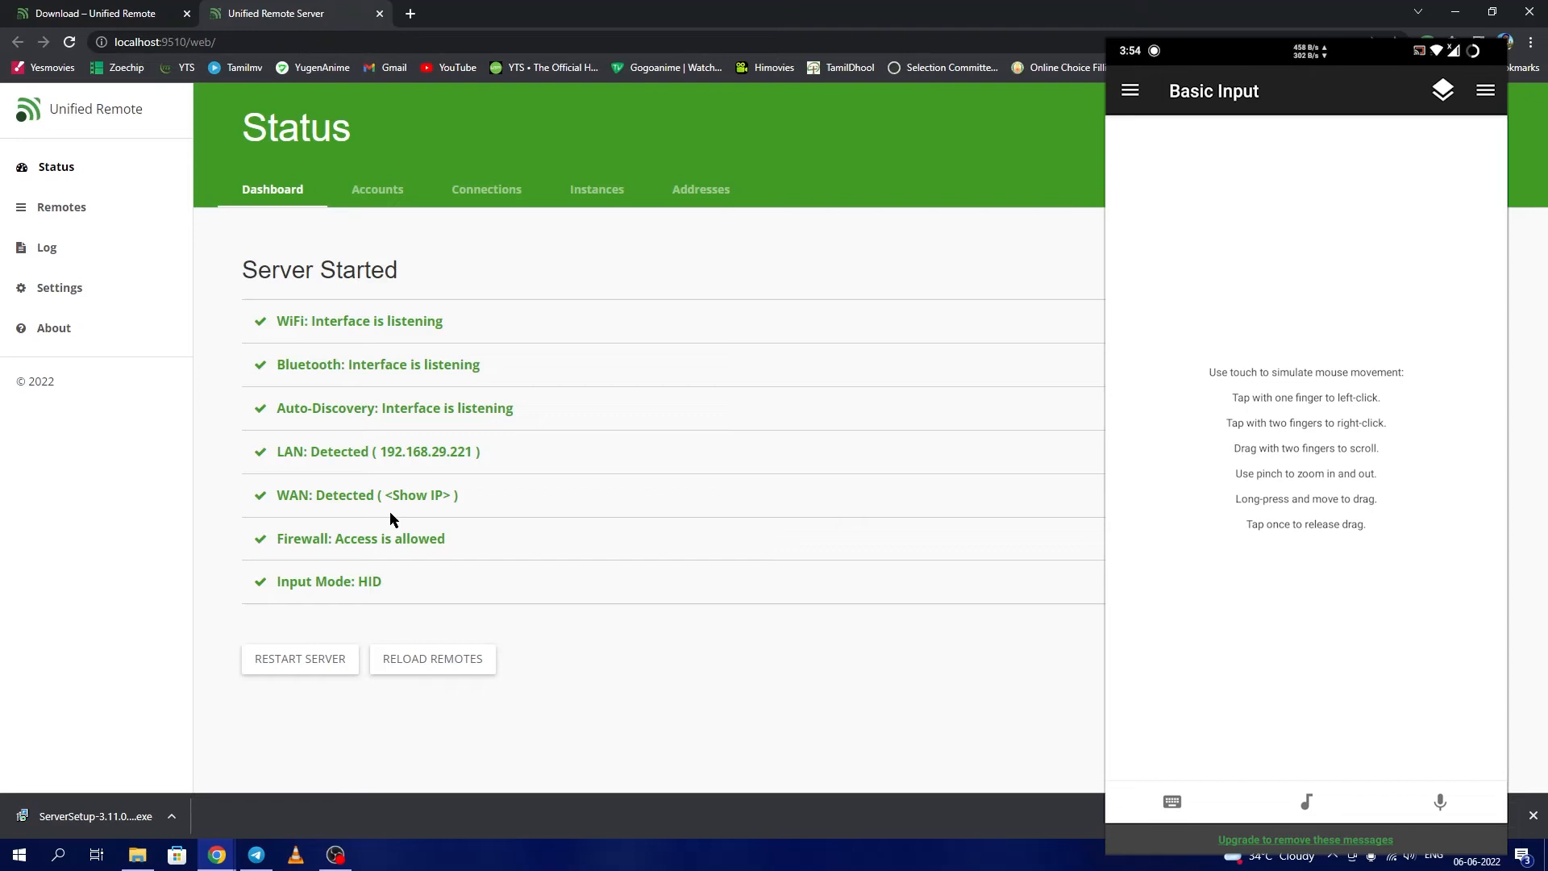
pyautogui.click(1129, 90)
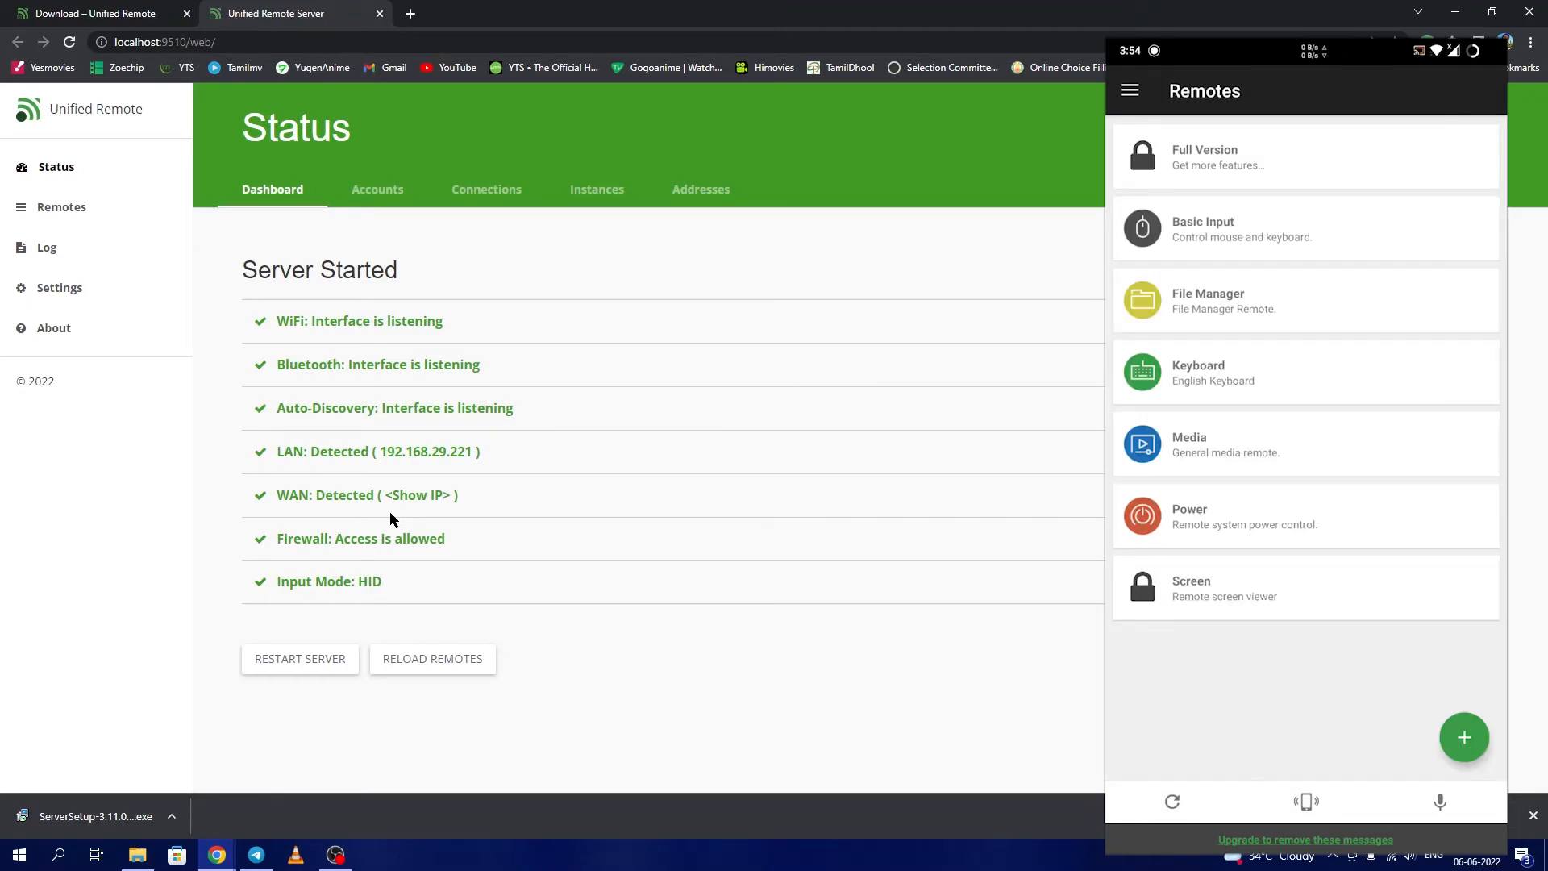
pyautogui.click(1465, 737)
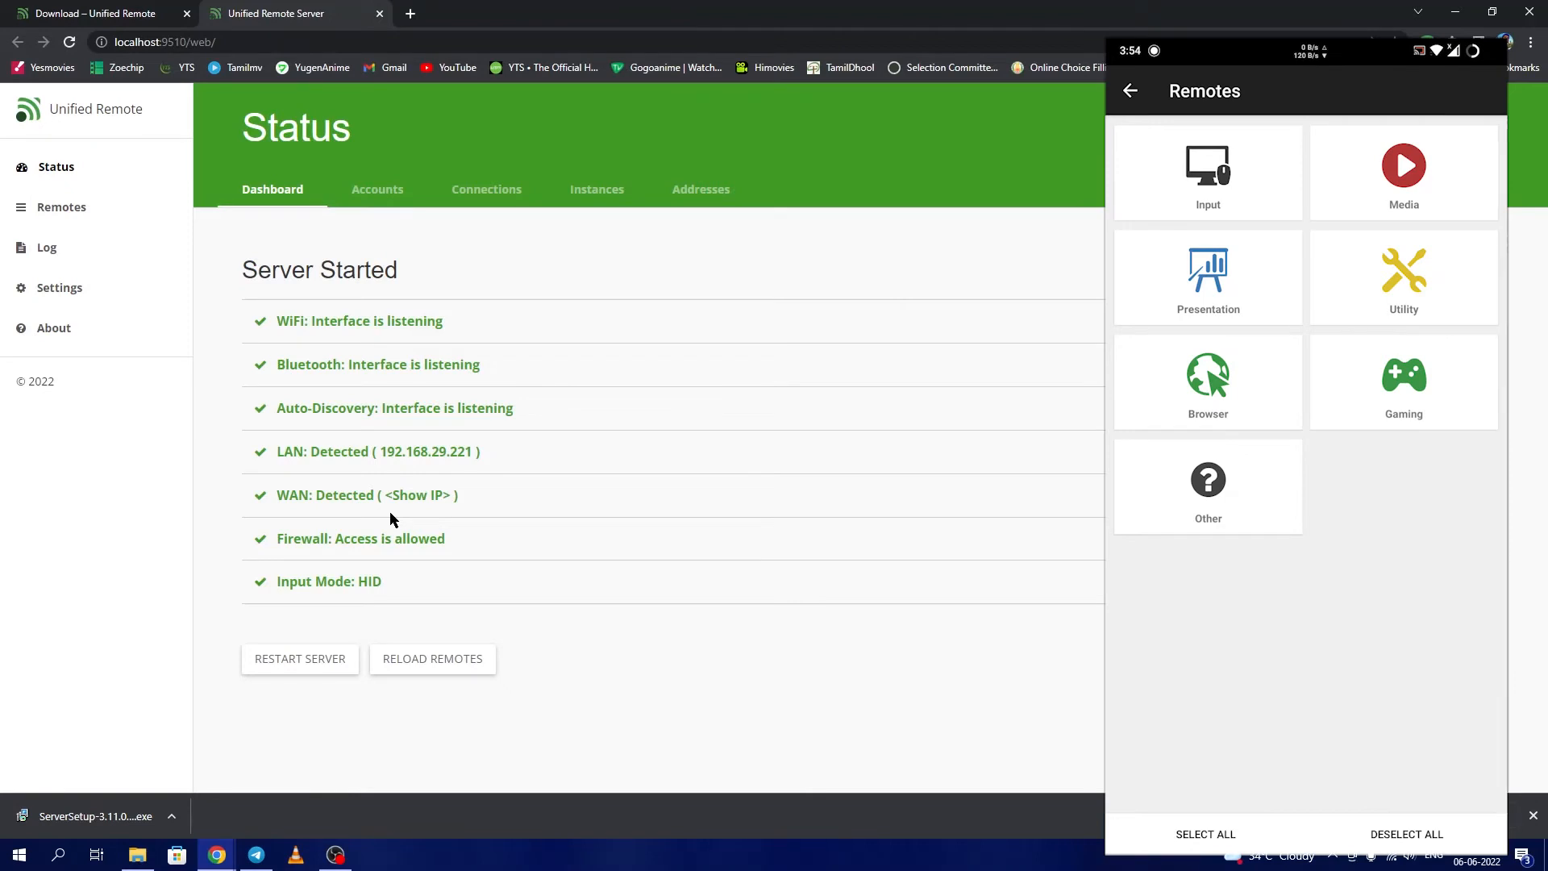
pyautogui.click(1403, 275)
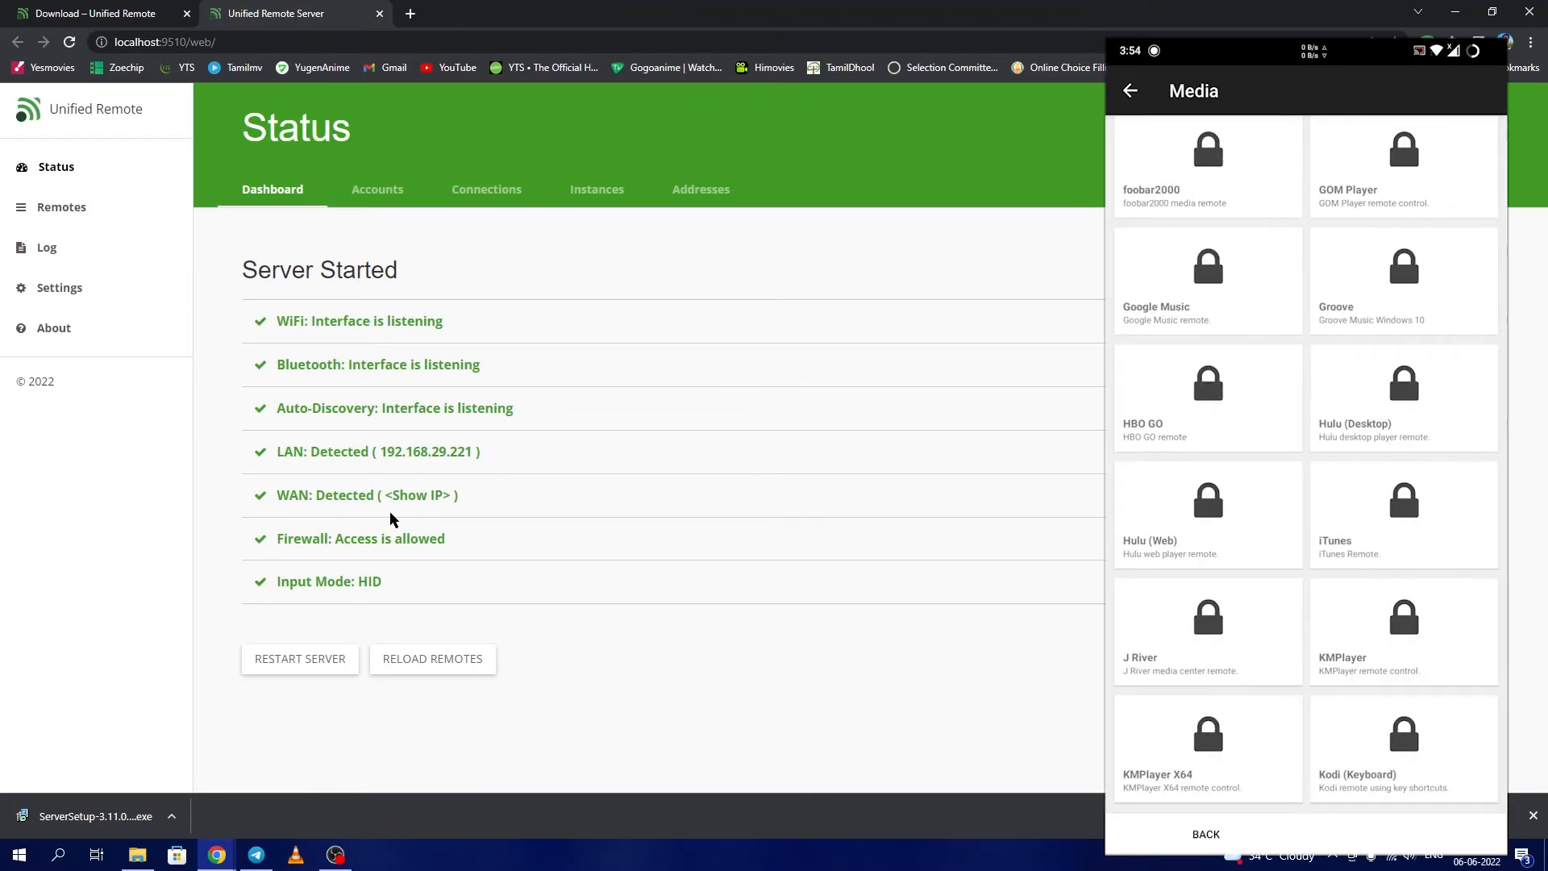
pyautogui.scroll(3)
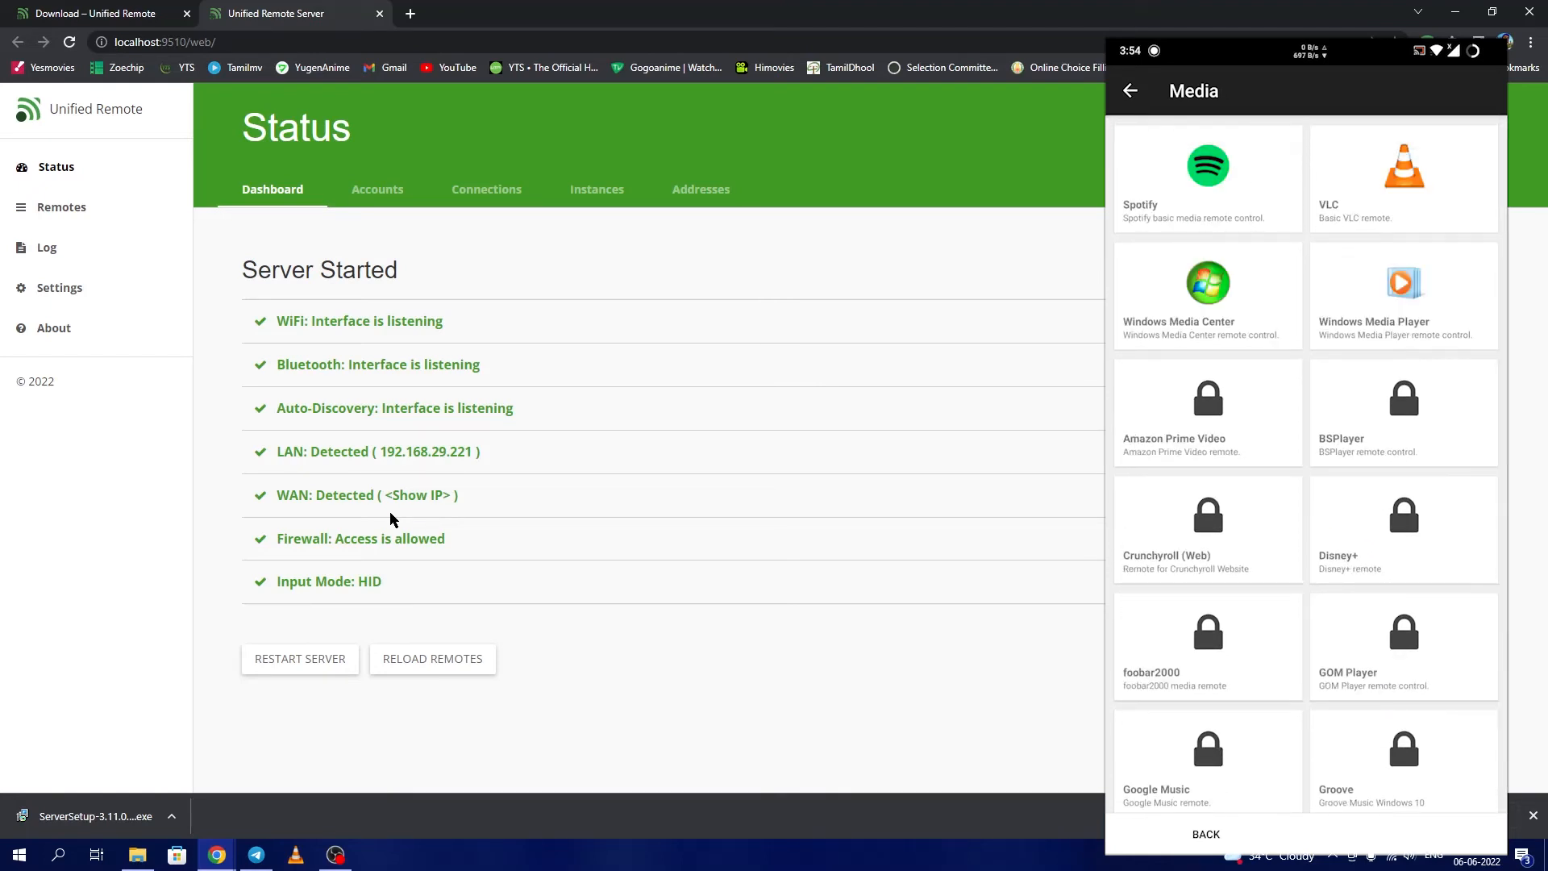
pyautogui.click(1129, 91)
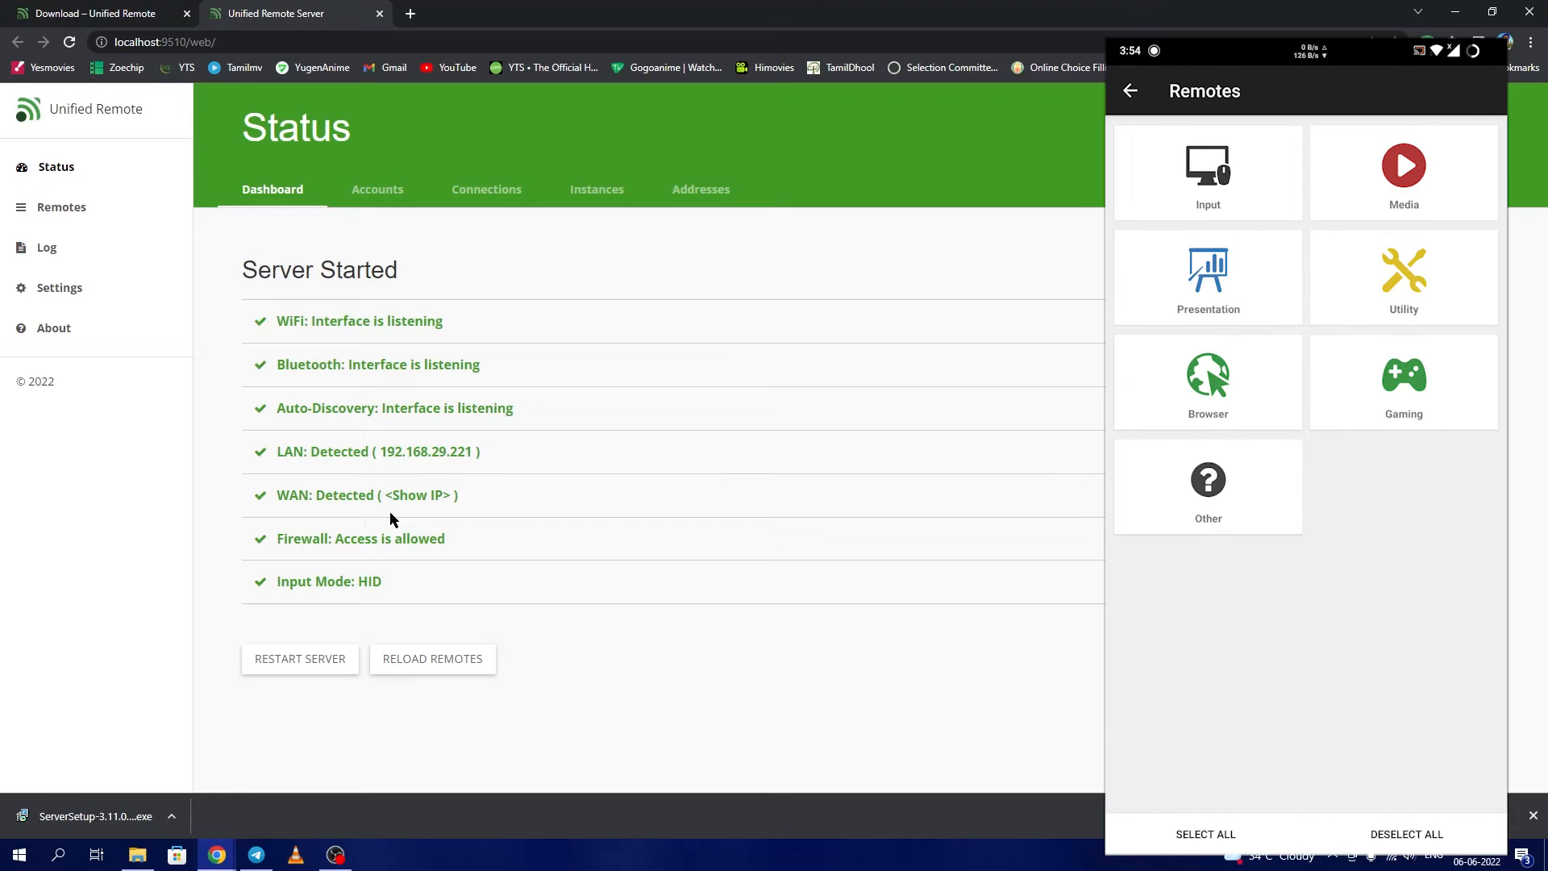
pyautogui.click(1129, 90)
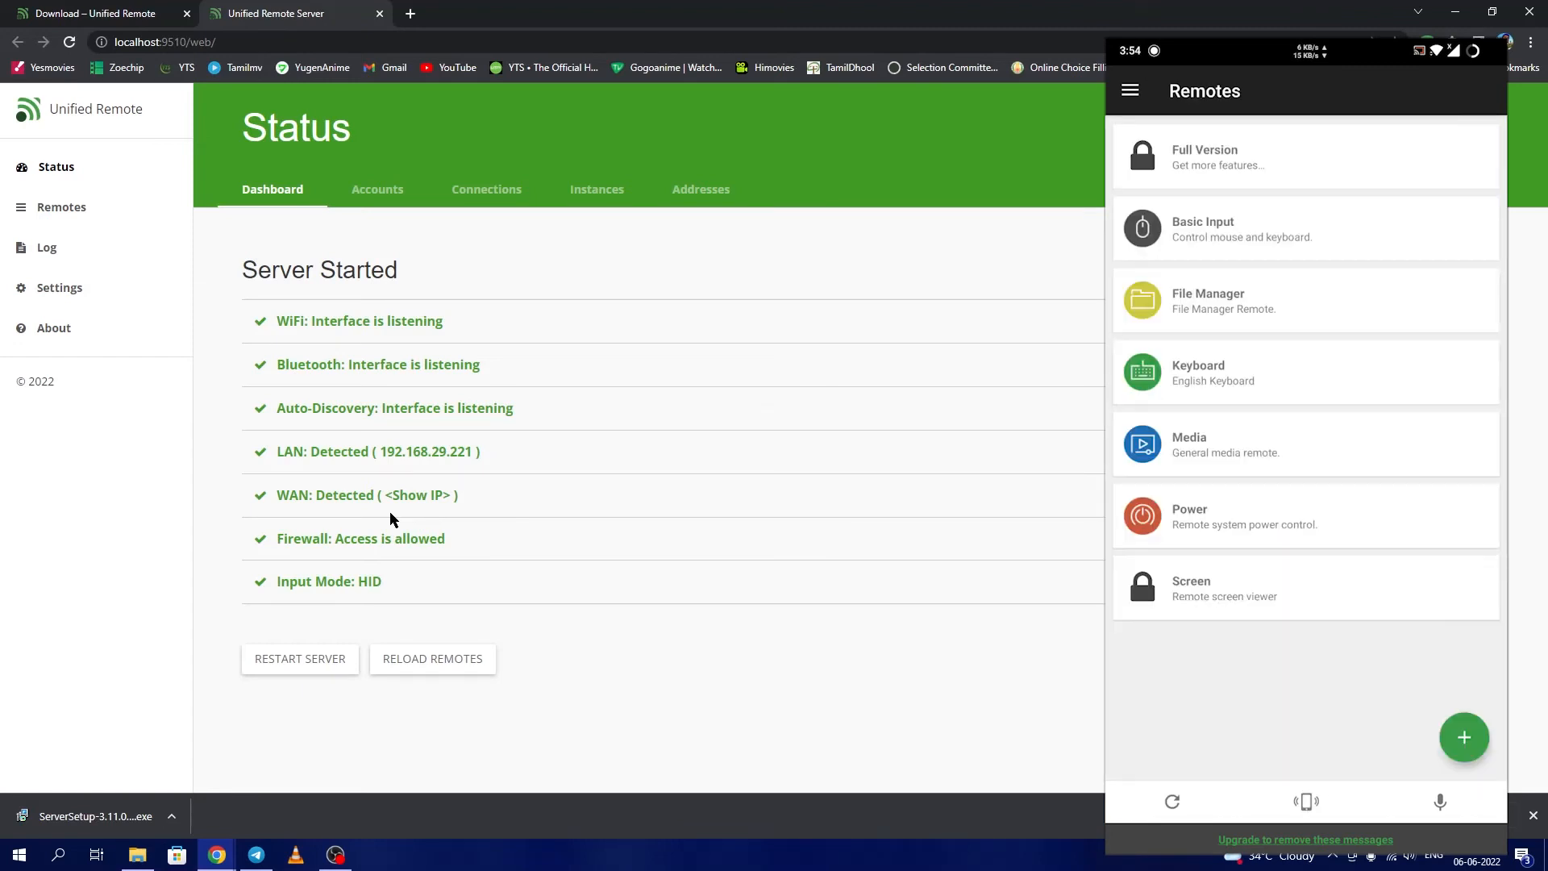
pyautogui.click(1305, 228)
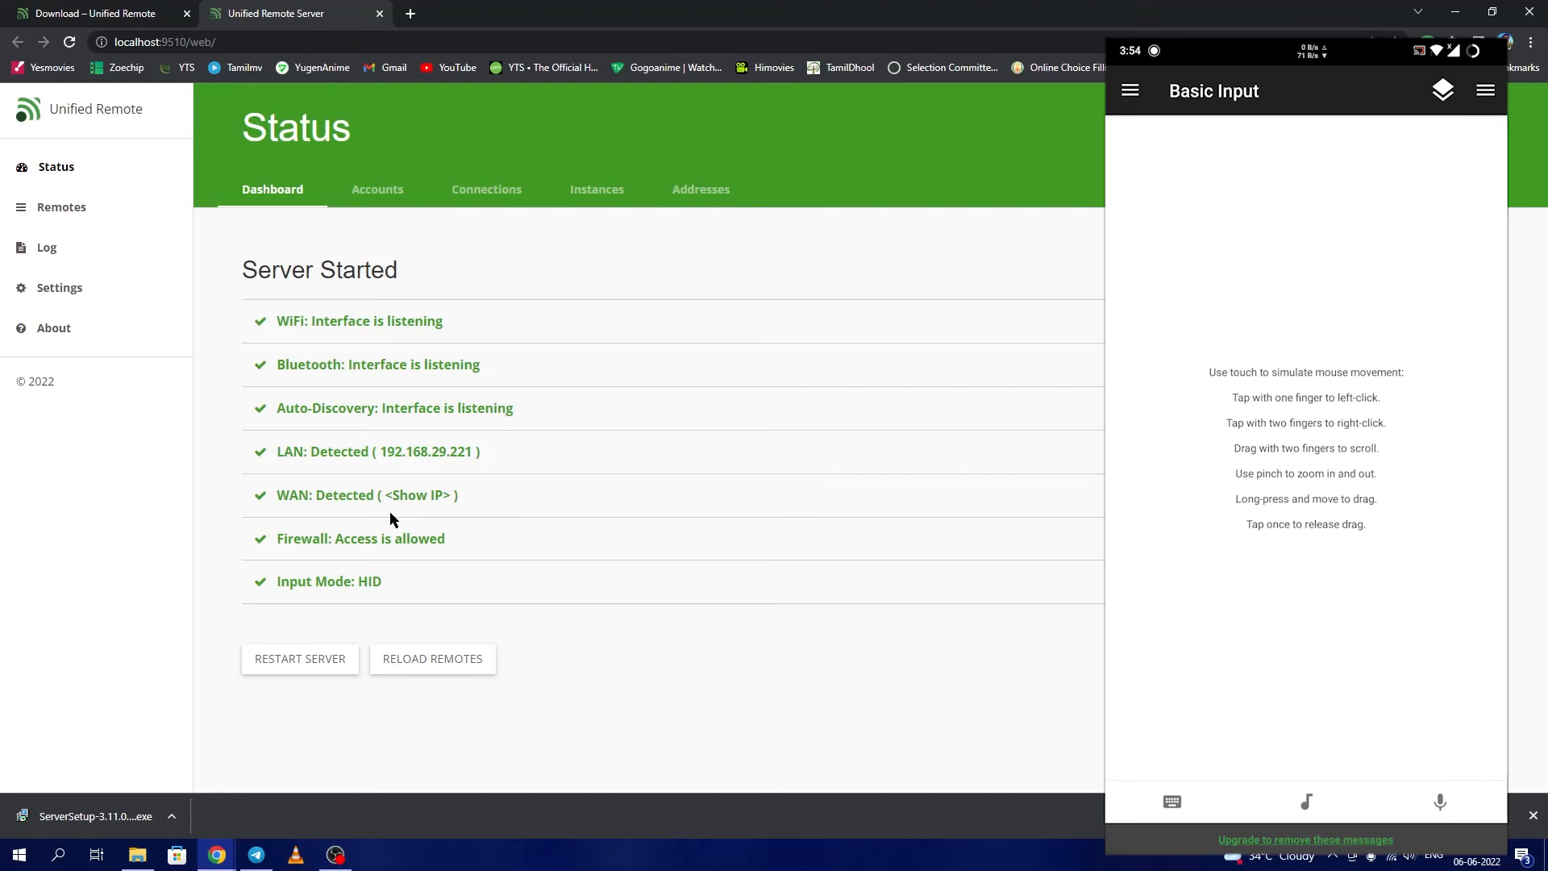
# Send the letters 'huu' from the phone keyboard into Chrome's address bar, then clear it.
pyautogui.click(1171, 802)
pyautogui.write('fyvghyu')
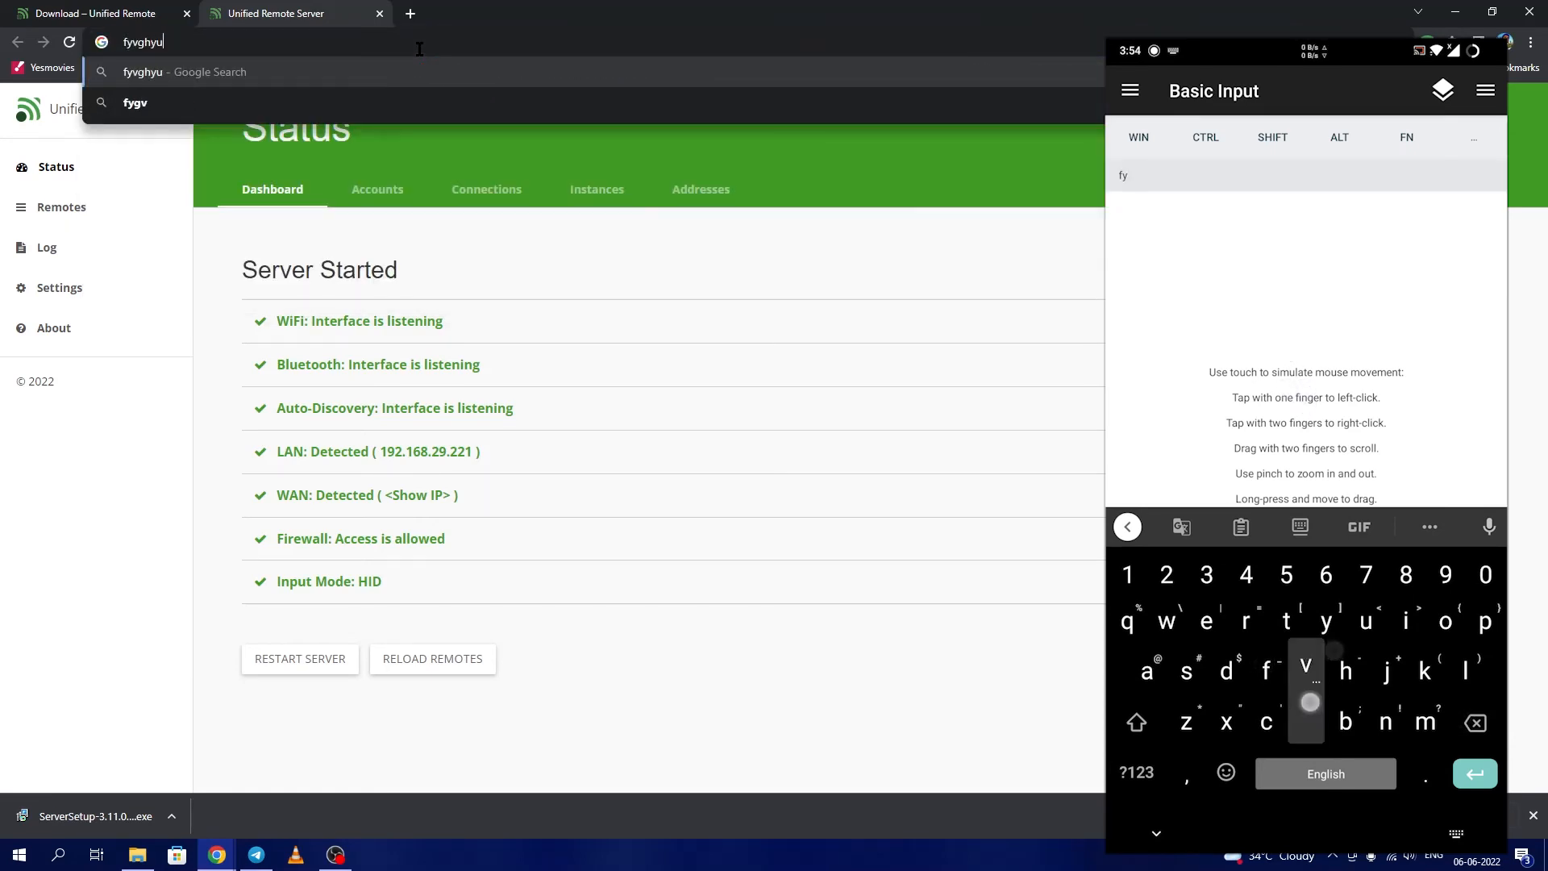
pyautogui.write('huu')
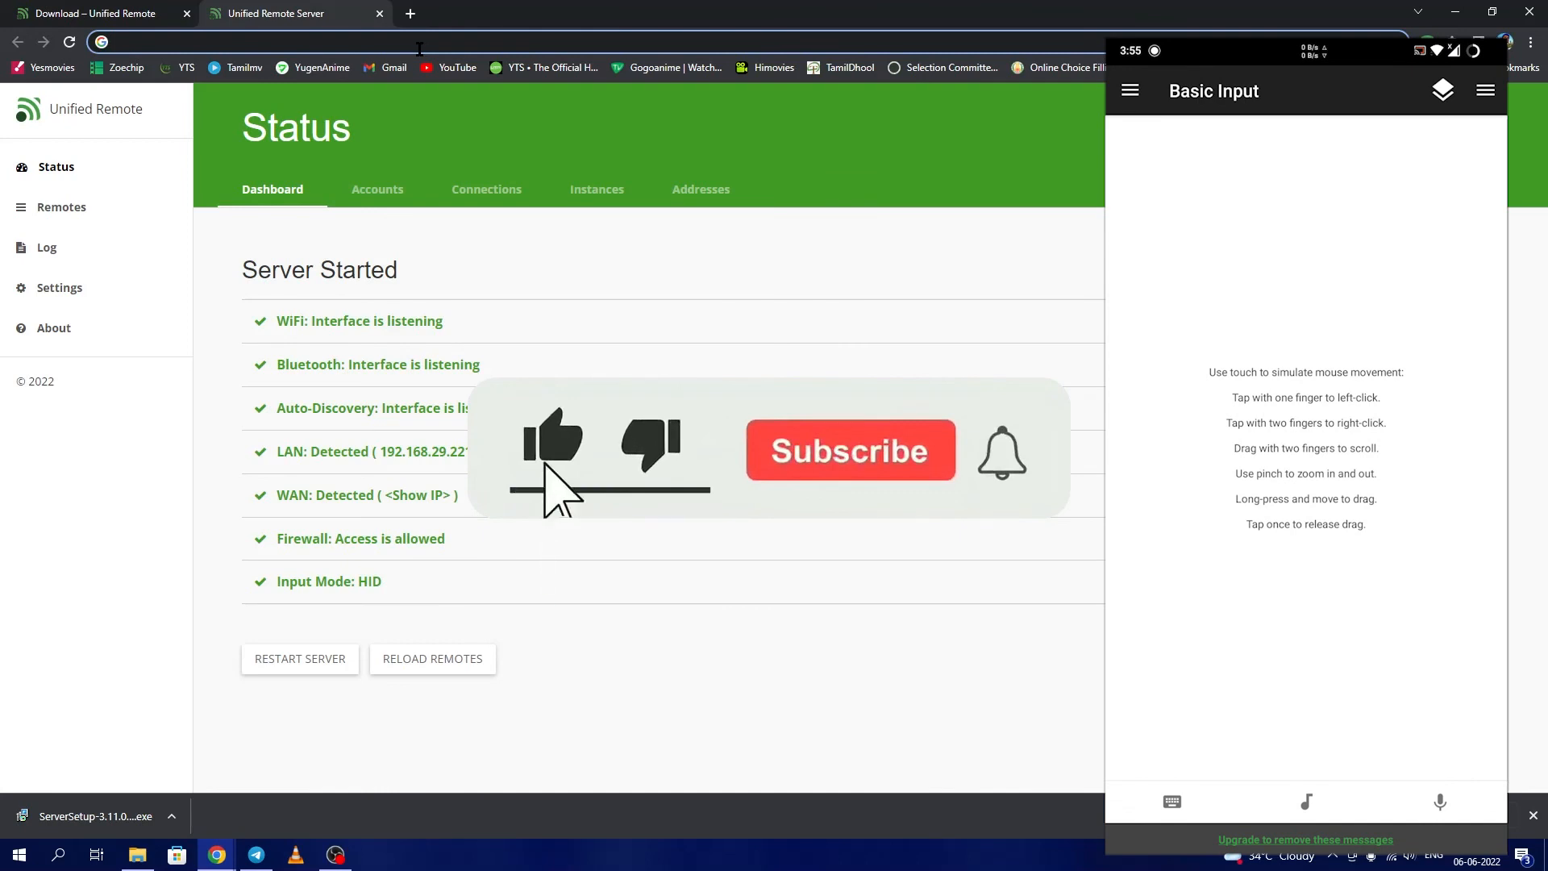
pyautogui.click(850, 450)
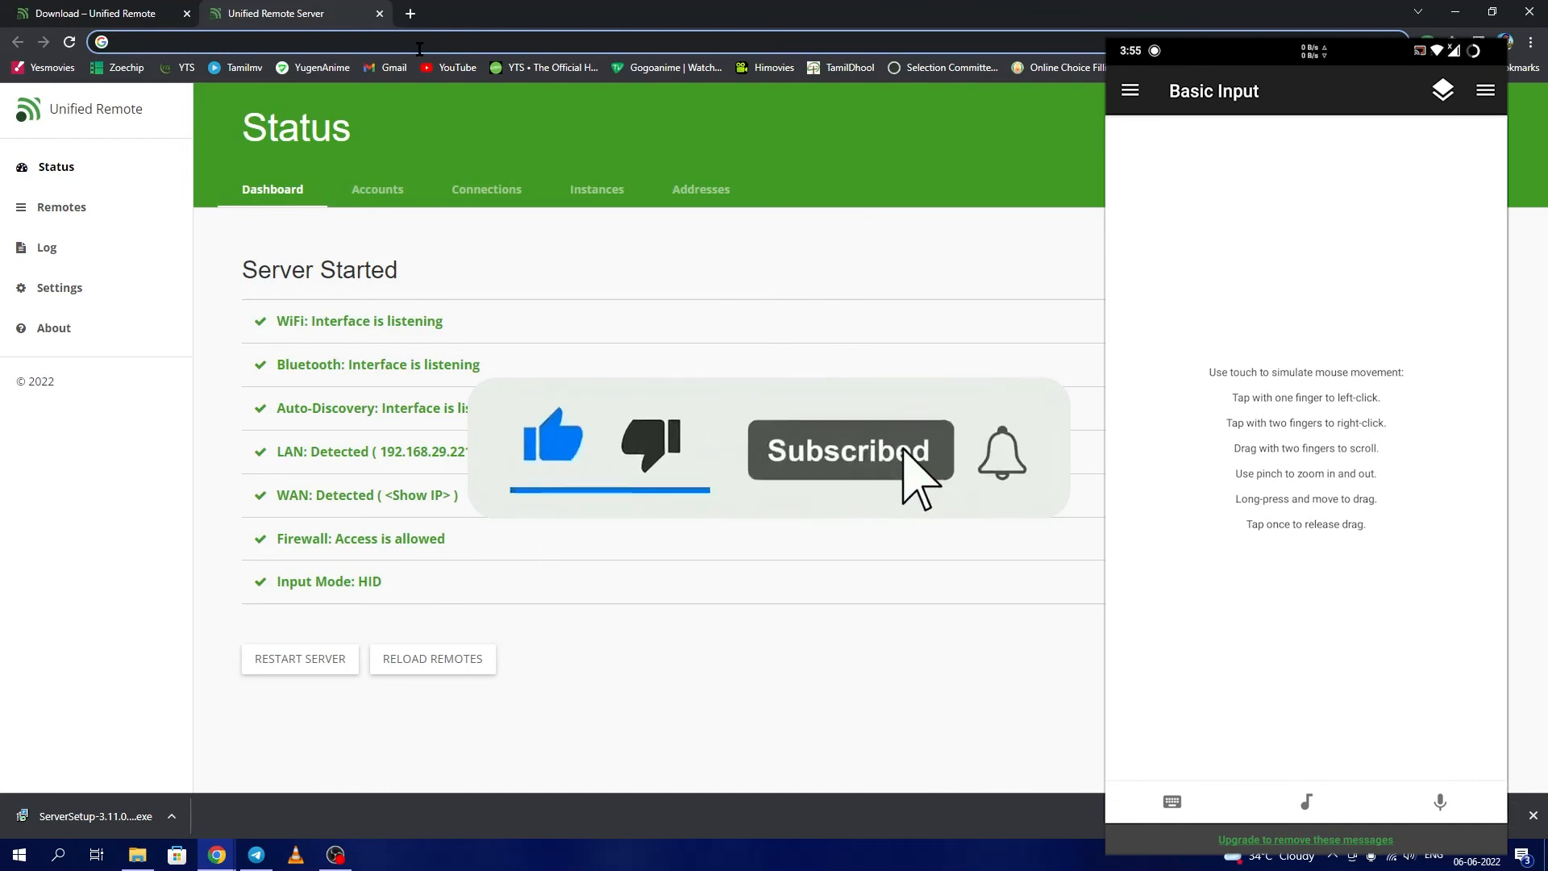